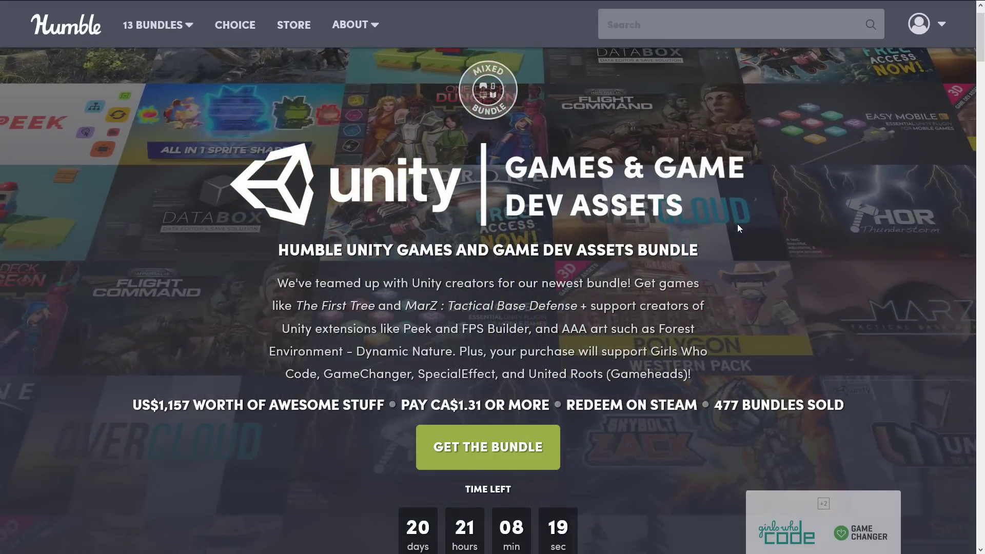
Step: Scroll past the bundle header to the 'Pay CA$1.31 to unlock!' tier
{"action": "scroll", "scroll_direction": "down", "scroll_amount": 3}
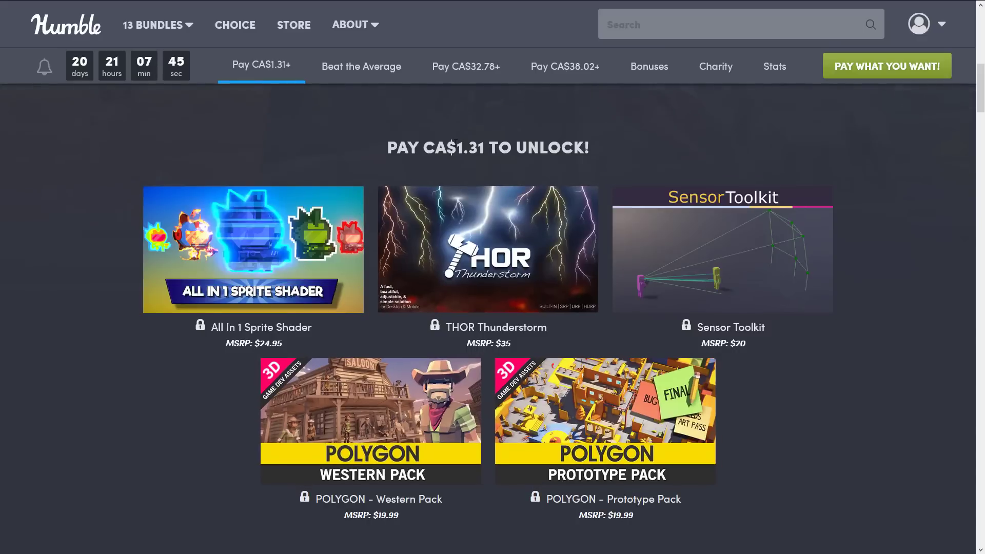
Step: Highlight the CA$1.31 minimum price and scroll through the first-tier items
{"action": "double_click", "coordinate": [469, 148]}
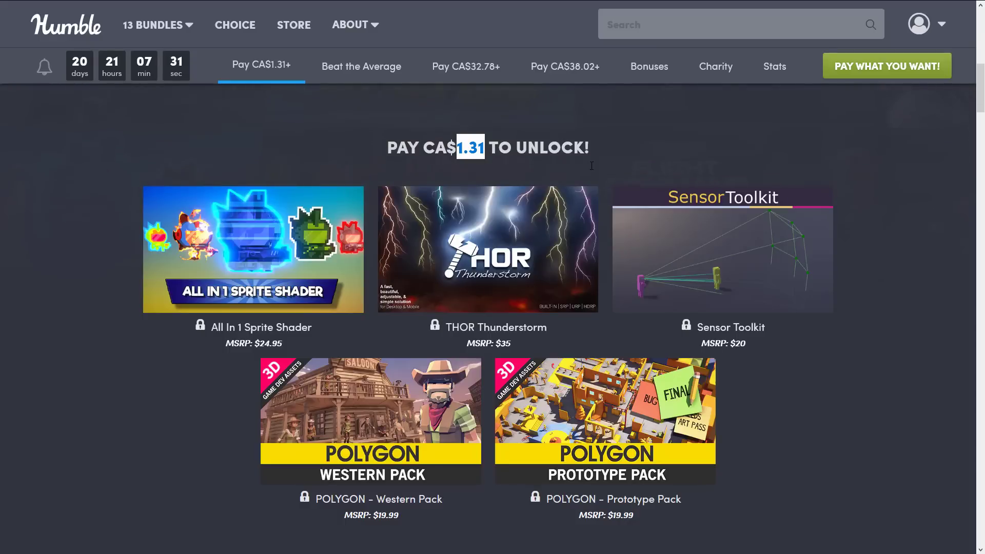
{"action": "mouse_move", "coordinate": [370, 421]}
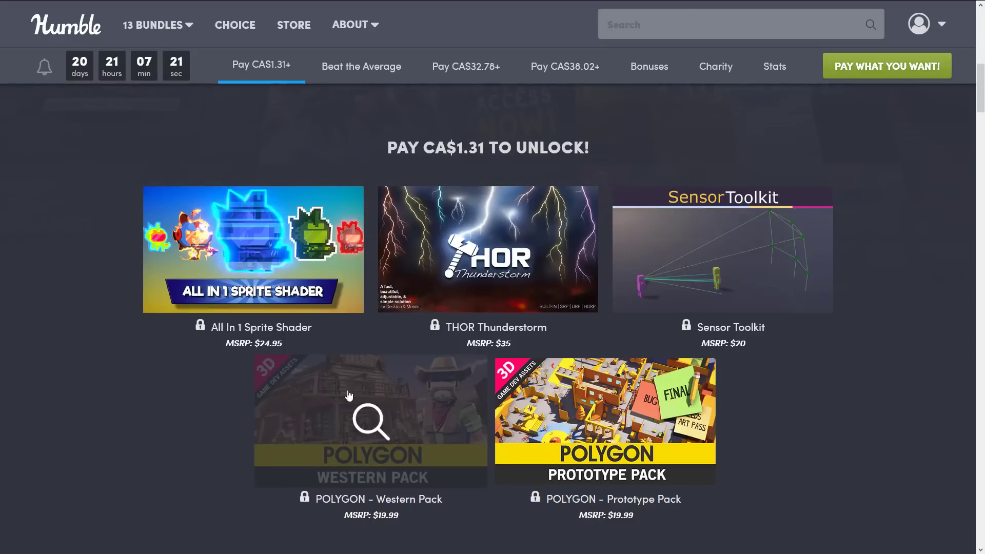
{"action": "mouse_move", "coordinate": [444, 387]}
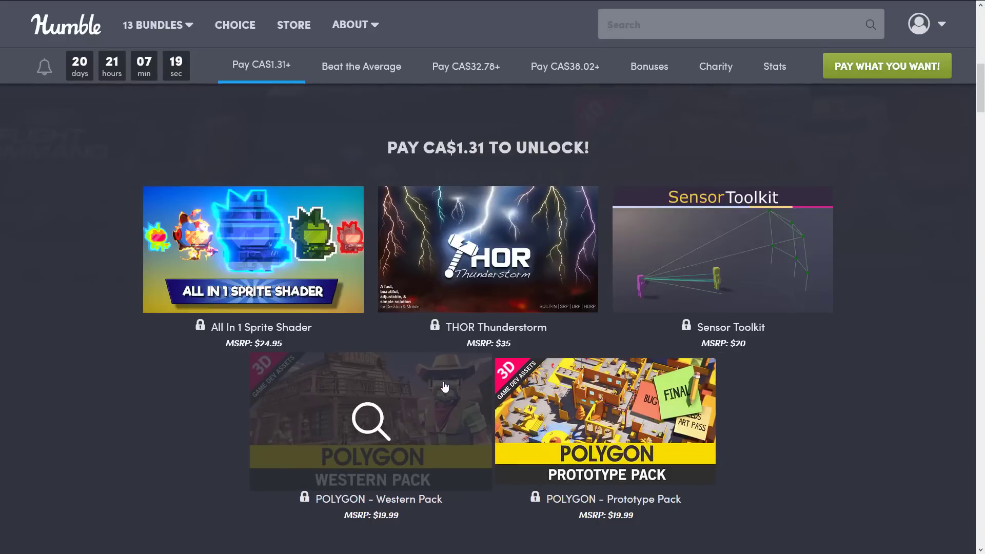
{"action": "mouse_move", "coordinate": [901, 336]}
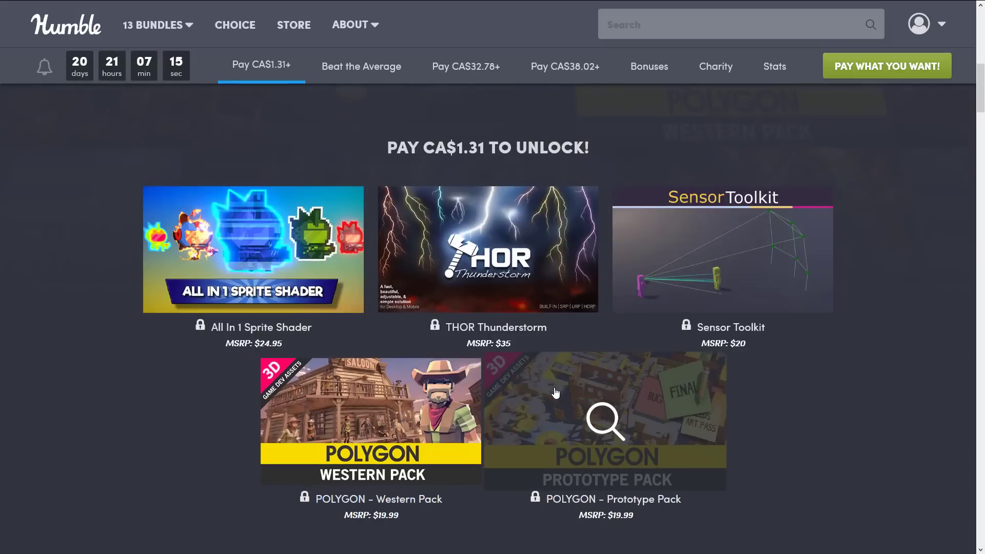
{"action": "mouse_move", "coordinate": [522, 413]}
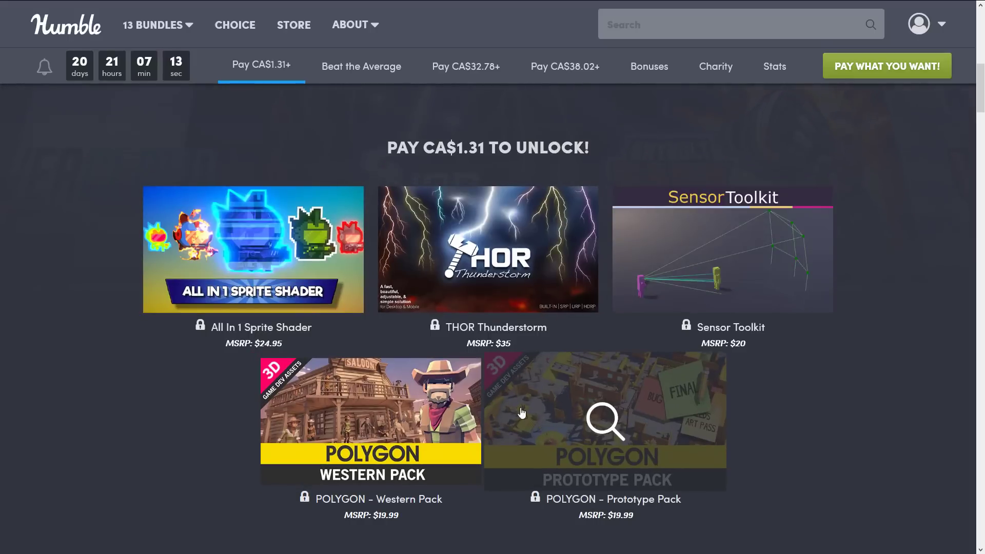
{"action": "scroll", "scroll_direction": "down", "scroll_amount": 3}
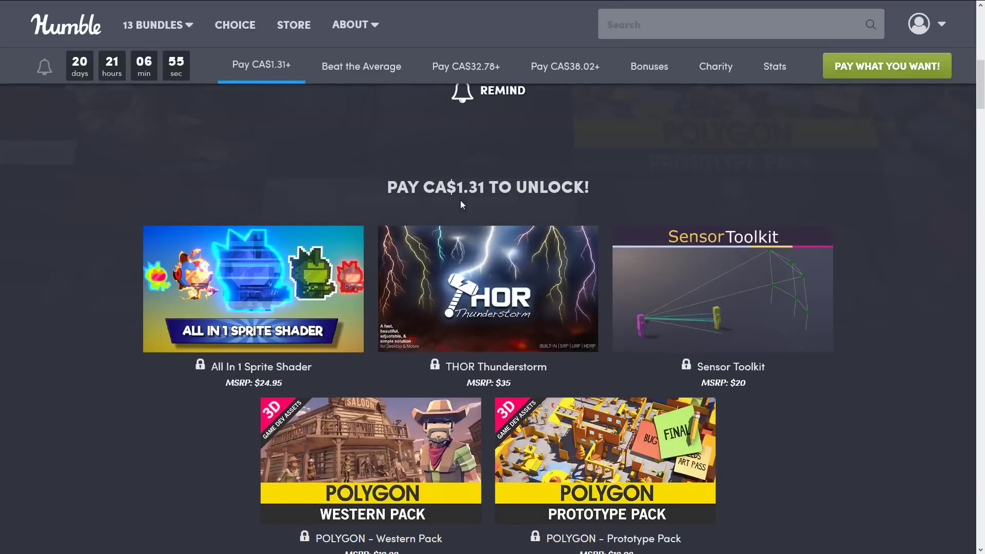
{"action": "scroll", "scroll_direction": "down", "scroll_amount": 3}
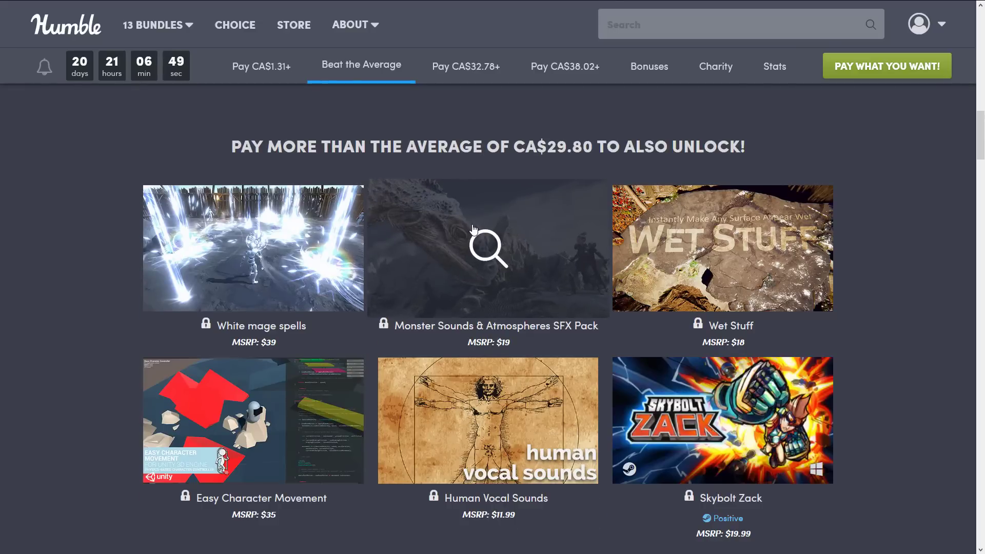
Step: Browse the Beat the Average tier's items, then jump to the CA$32.78 tier
{"action": "left_click", "coordinate": [260, 67]}
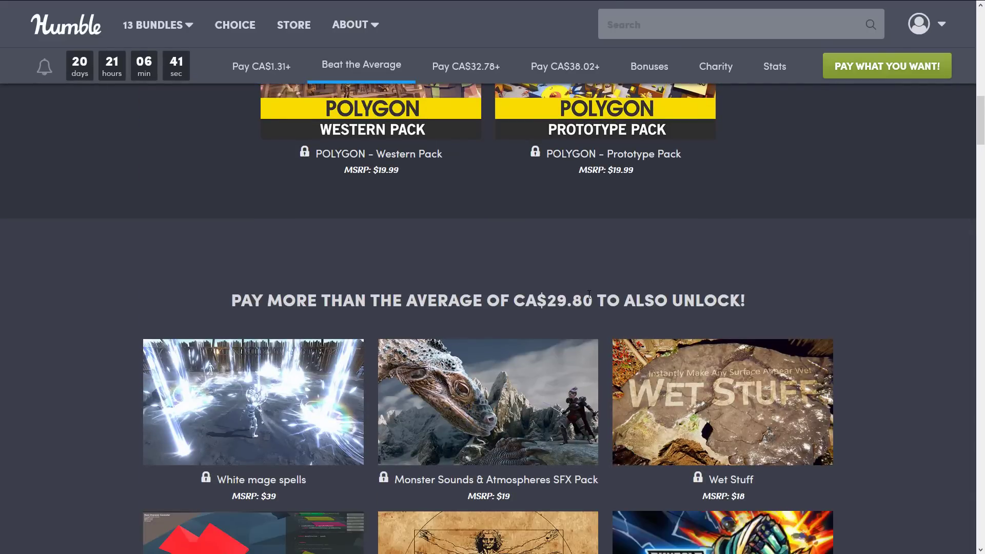
{"action": "mouse_move", "coordinate": [589, 278]}
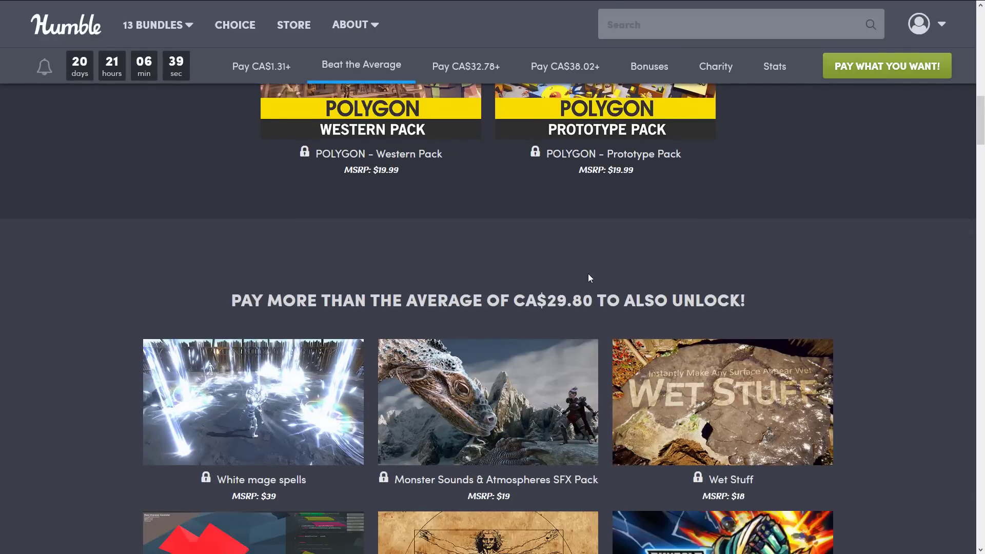
{"action": "scroll", "scroll_direction": "down", "scroll_amount": 3}
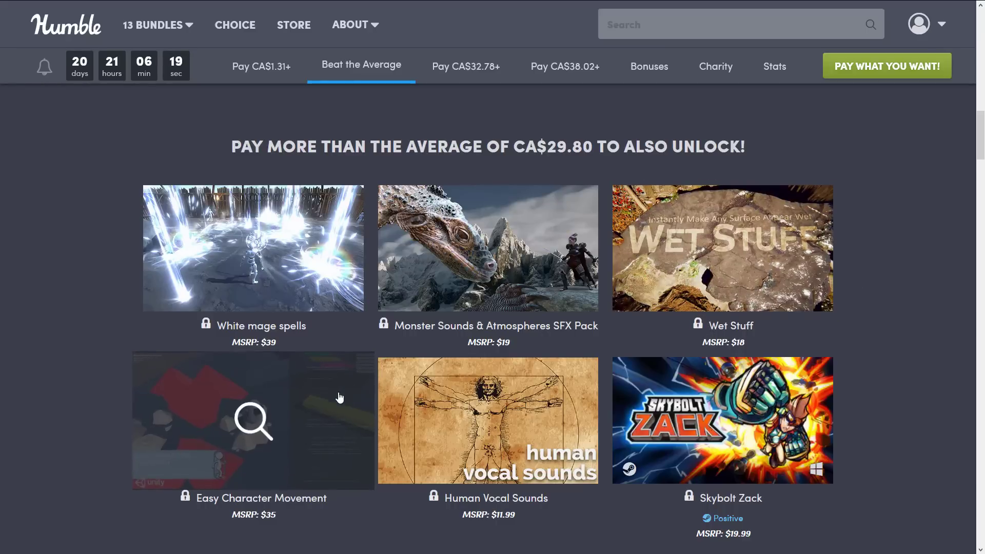
{"action": "scroll", "scroll_direction": "down", "scroll_amount": 3}
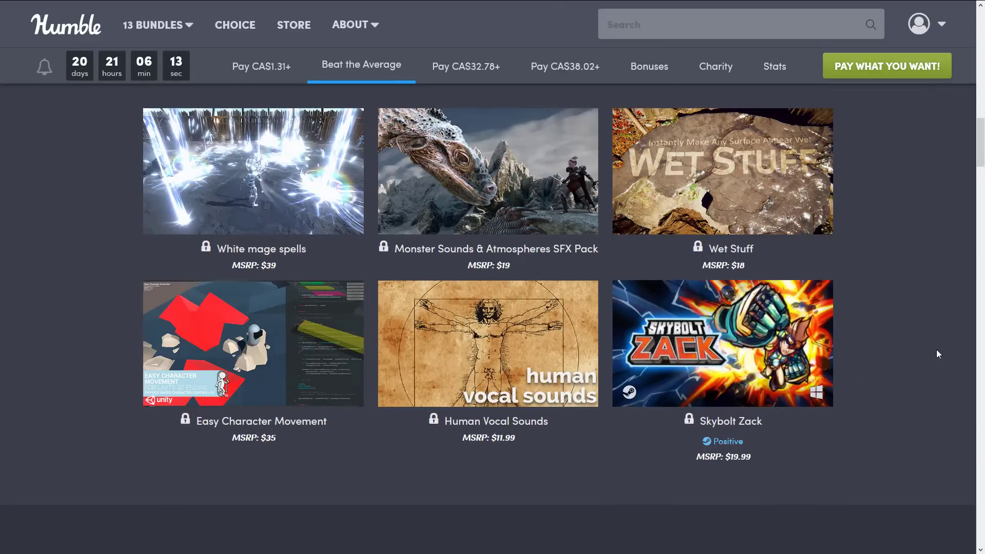
{"action": "mouse_move", "coordinate": [915, 304]}
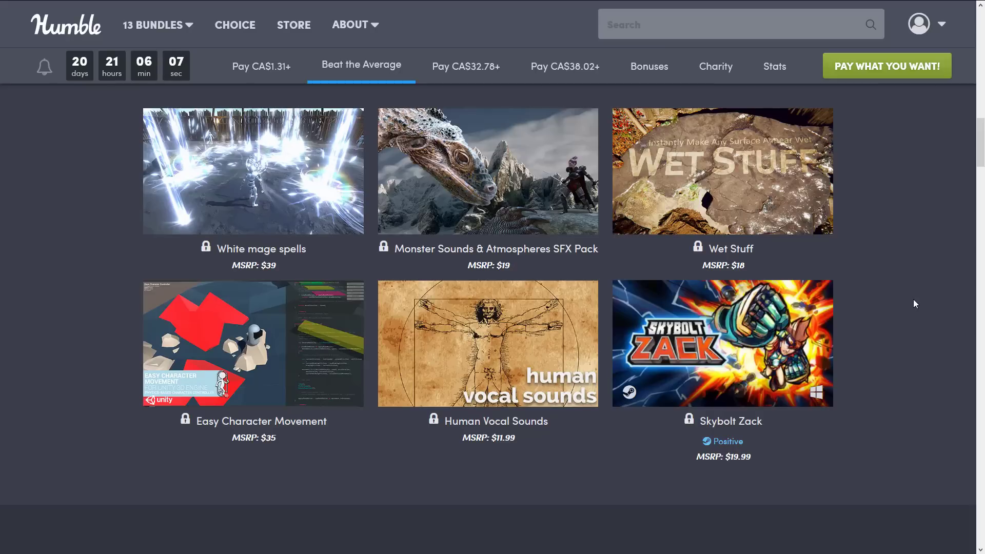
{"action": "mouse_move", "coordinate": [723, 172]}
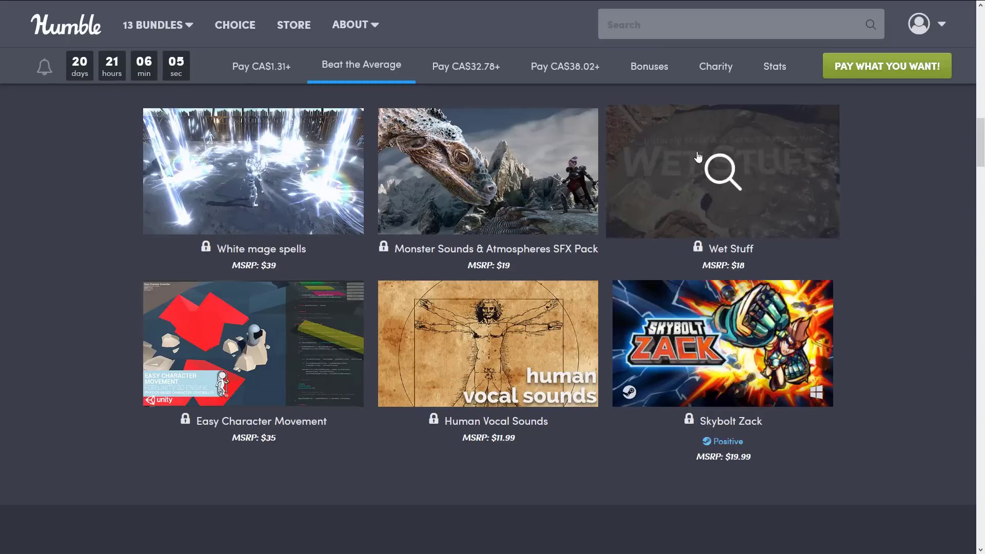
{"action": "mouse_move", "coordinate": [488, 172]}
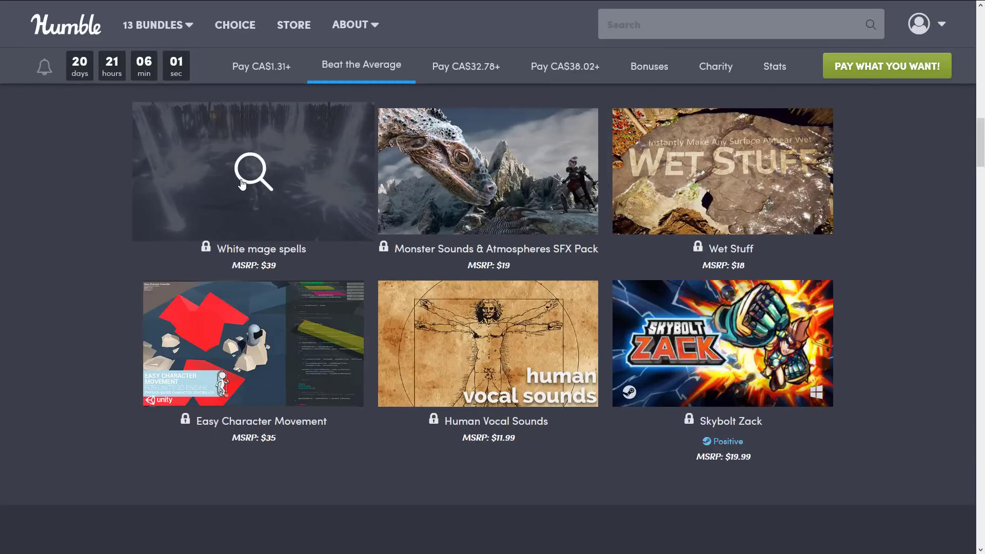
{"action": "mouse_move", "coordinate": [260, 208]}
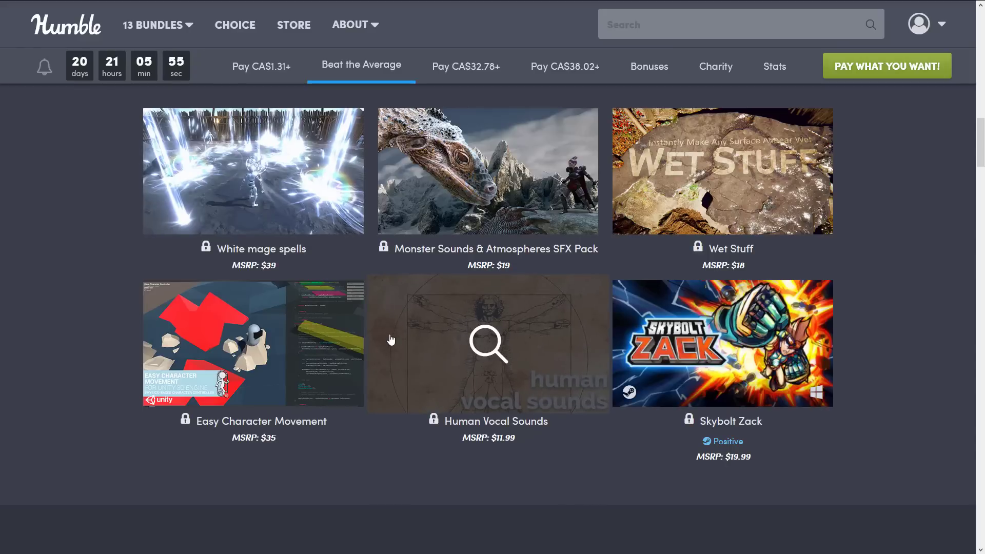
{"action": "scroll", "scroll_direction": "down", "scroll_amount": 3}
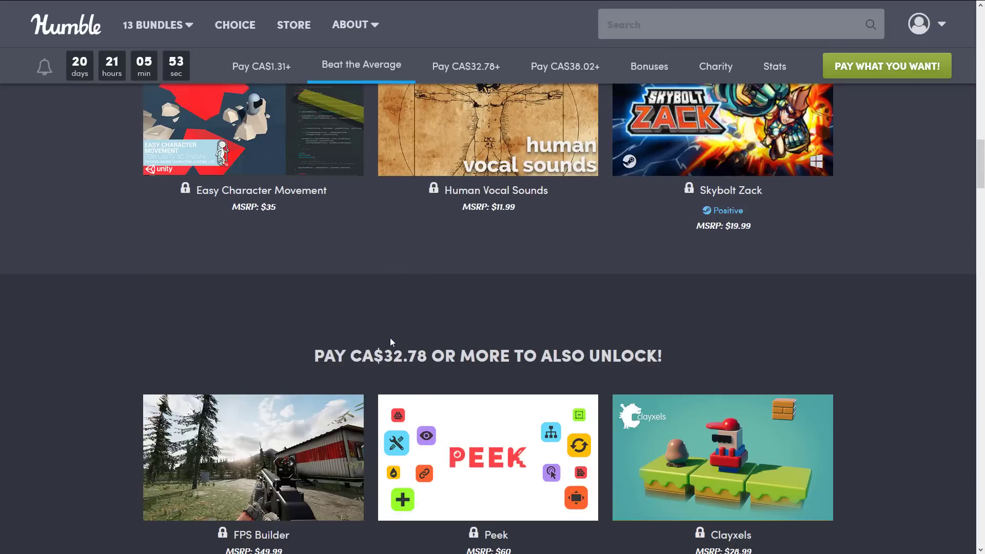
{"action": "left_click", "coordinate": [466, 66]}
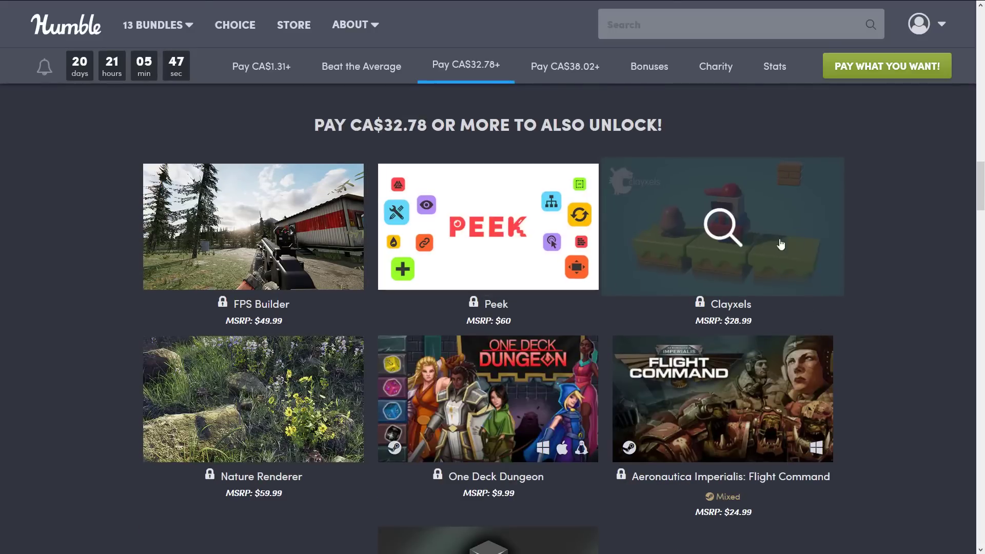
Step: Scroll the CA$32.78 tier from FPS Builder to Databox, viewing Peek's details and video
{"action": "scroll", "scroll_direction": "down", "scroll_amount": 3}
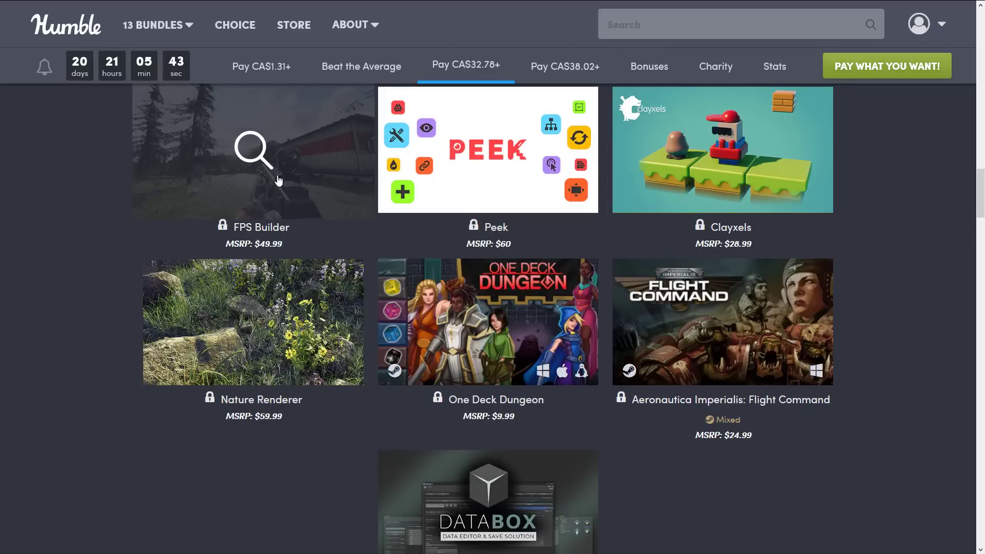
{"action": "left_click", "coordinate": [489, 150]}
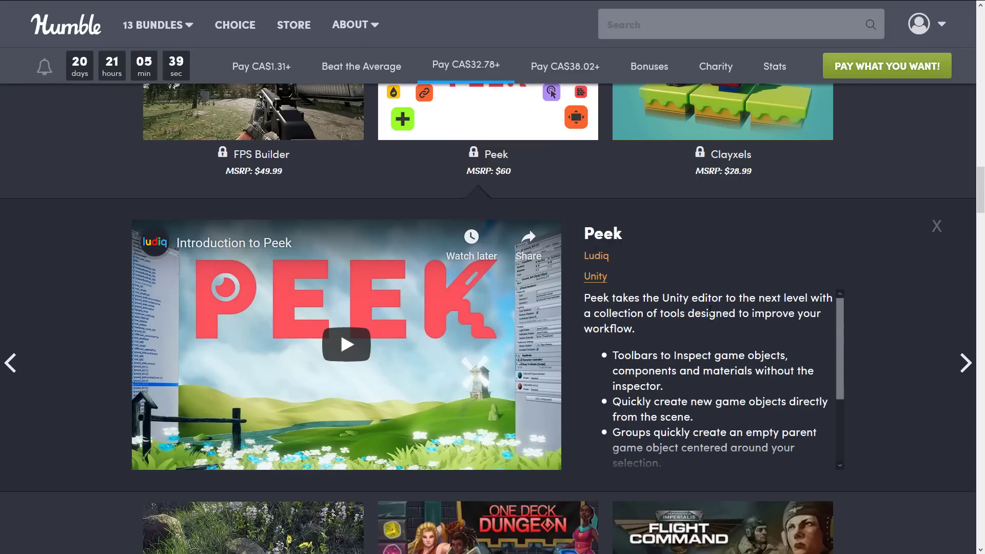
{"action": "mouse_move", "coordinate": [706, 283]}
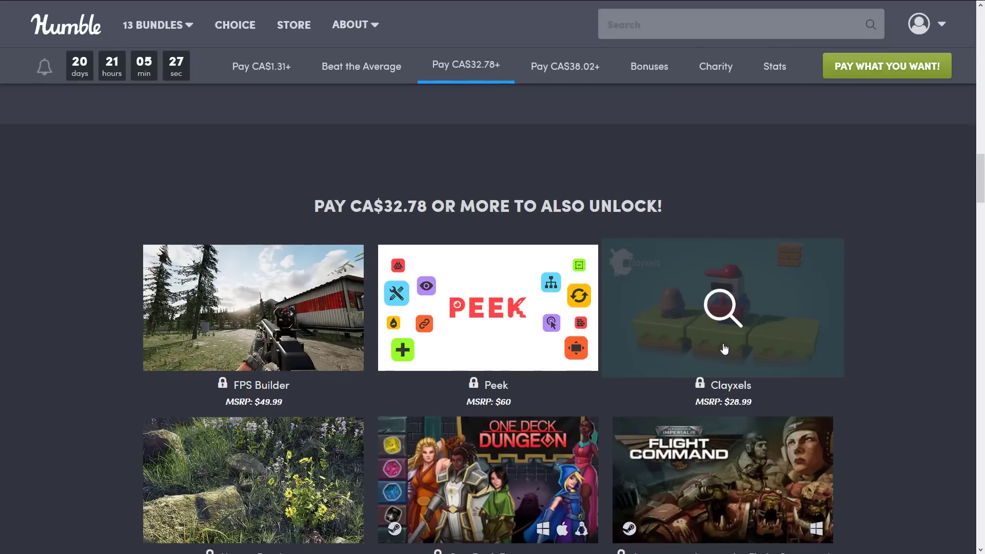
{"action": "scroll", "scroll_direction": "down", "scroll_amount": 3}
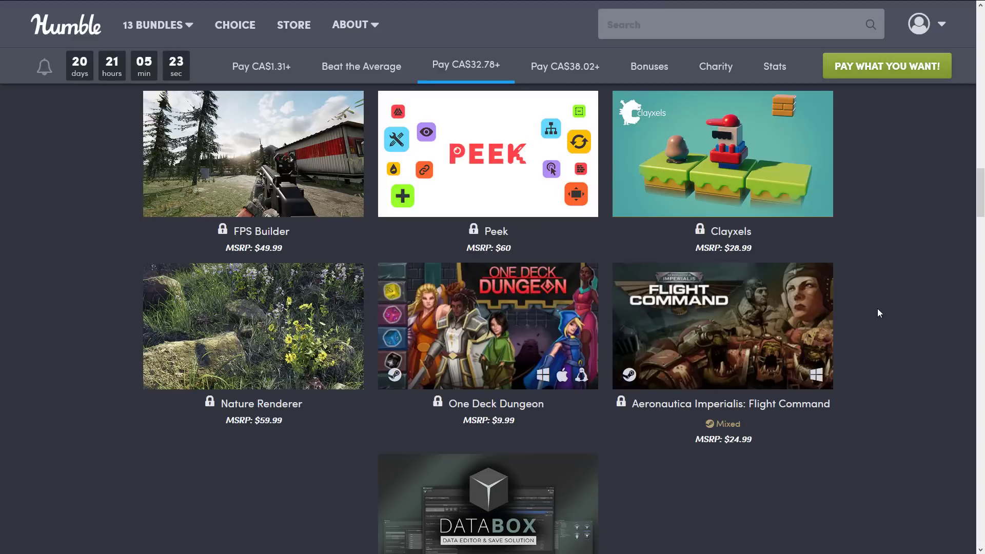
{"action": "mouse_move", "coordinate": [488, 326]}
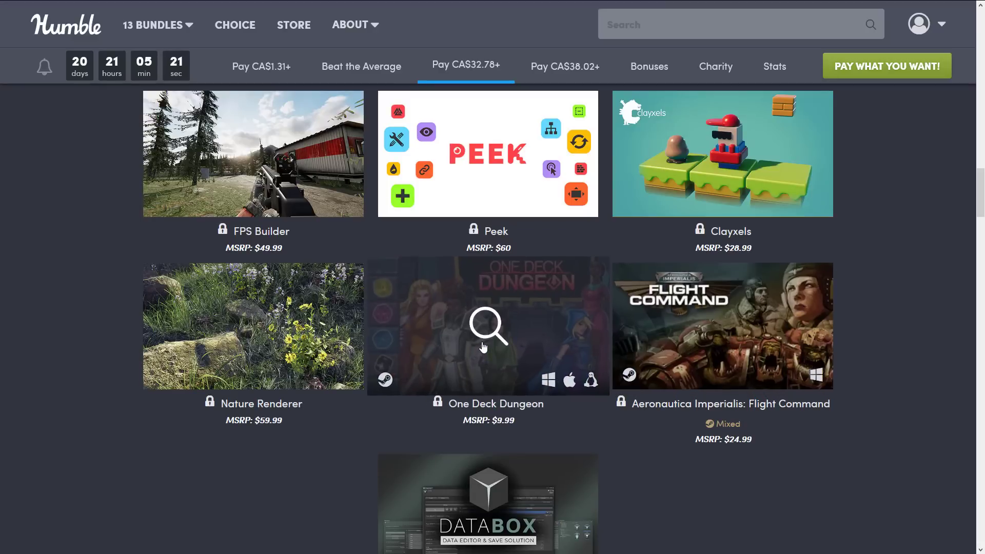
{"action": "mouse_move", "coordinate": [722, 326]}
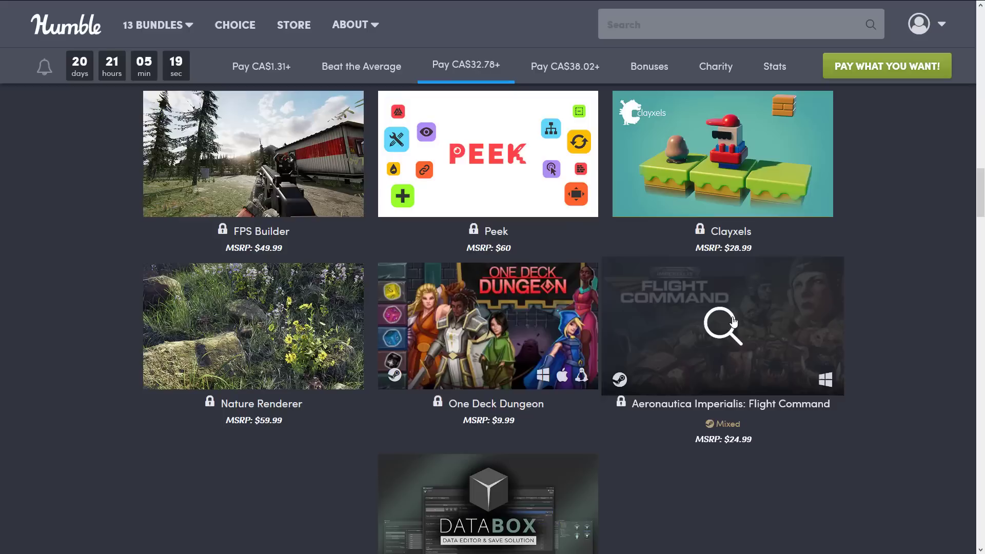
{"action": "mouse_move", "coordinate": [723, 424]}
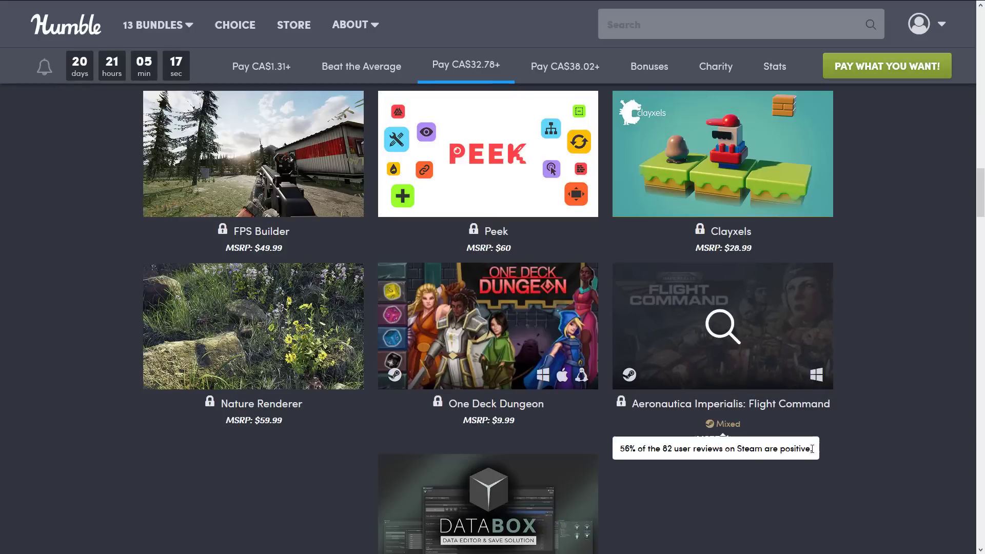
{"action": "scroll", "scroll_direction": "down", "scroll_amount": 3}
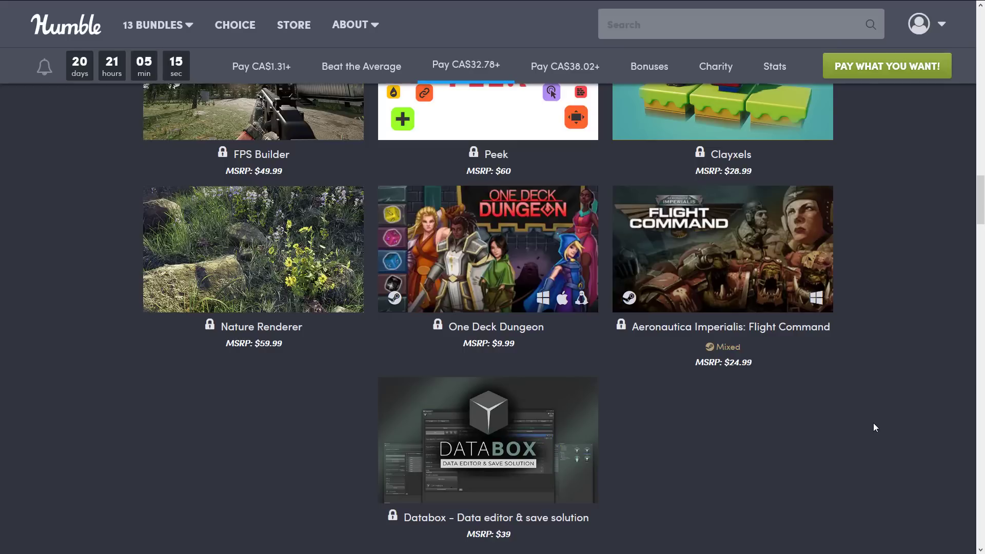
{"action": "mouse_move", "coordinate": [954, 462]}
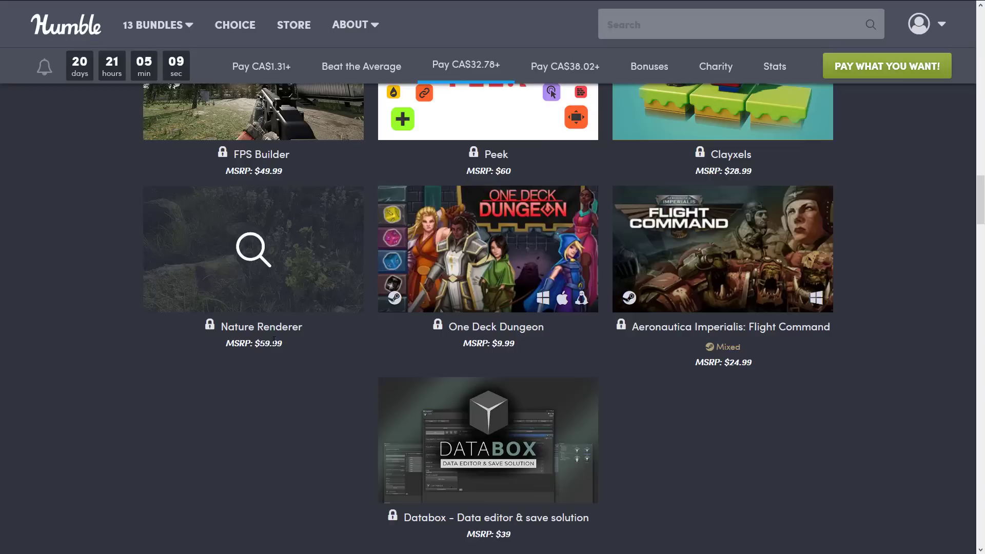
{"action": "double_click", "coordinate": [275, 342]}
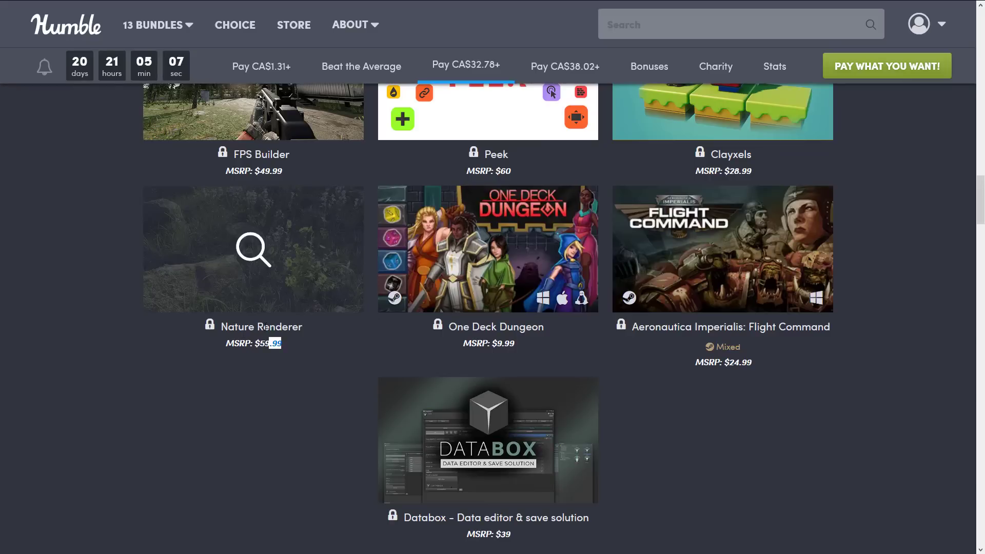
{"action": "scroll", "scroll_direction": "down", "scroll_amount": 3}
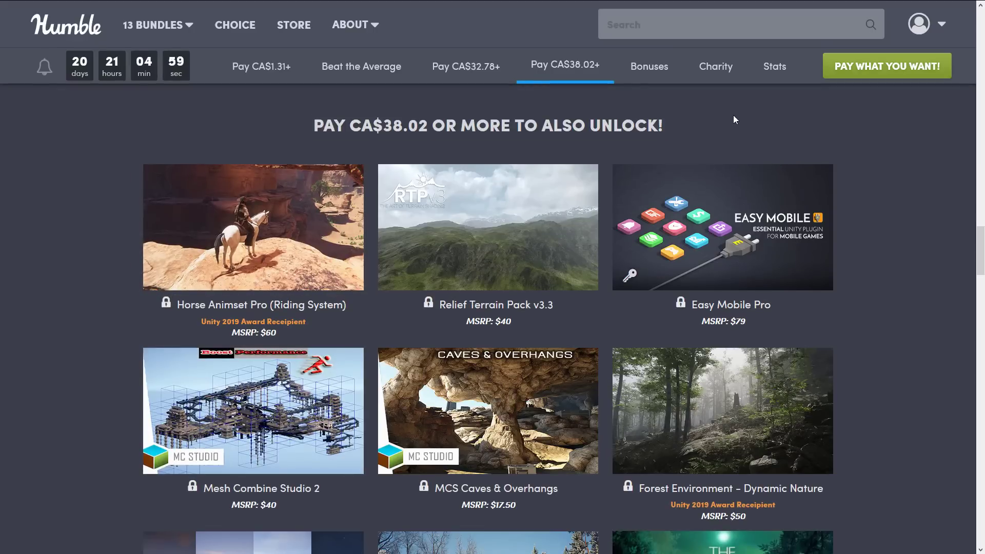
{"action": "mouse_move", "coordinate": [539, 46]}
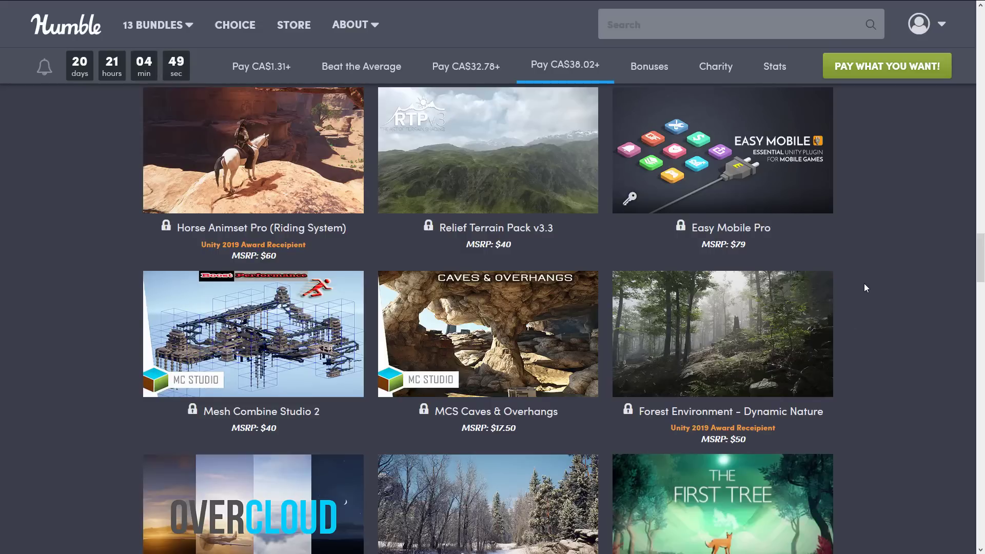
{"action": "mouse_move", "coordinate": [887, 273]}
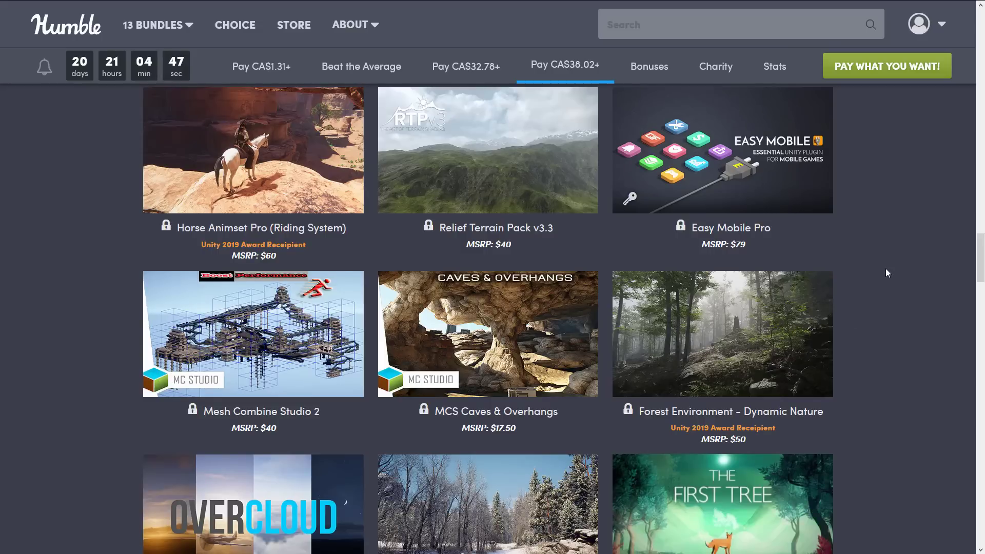
Step: Scroll through the CA$38.02 tier's items down to Low Poly Ultimate Pack
{"action": "scroll", "scroll_direction": "down", "scroll_amount": 3}
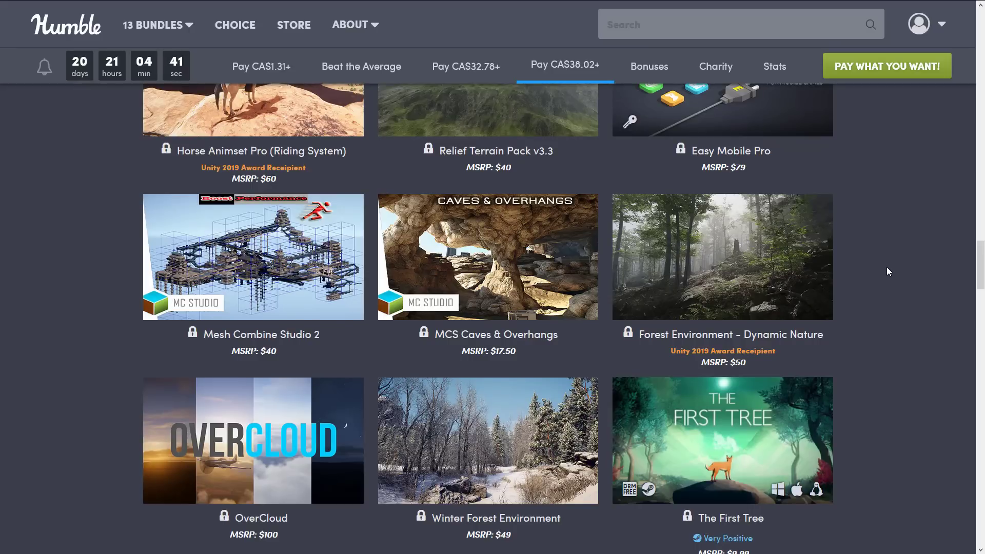
{"action": "scroll", "scroll_direction": "down", "scroll_amount": 3}
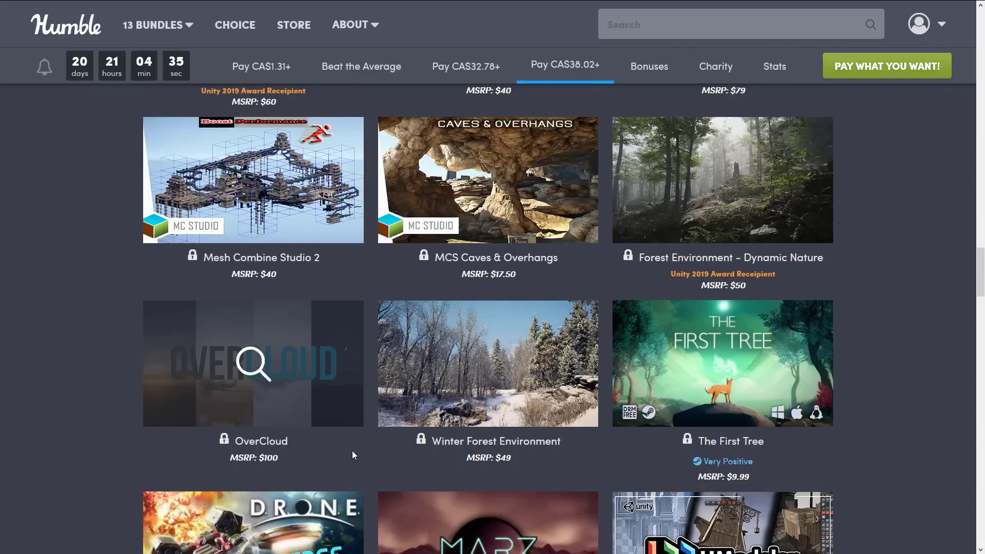
{"action": "scroll", "scroll_direction": "down", "scroll_amount": 3}
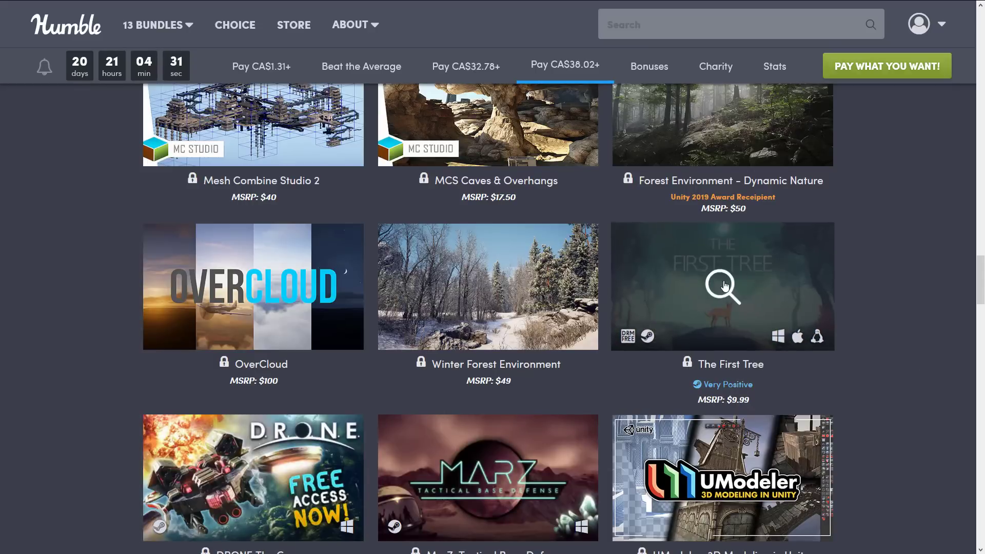
{"action": "scroll", "scroll_direction": "down", "scroll_amount": 3}
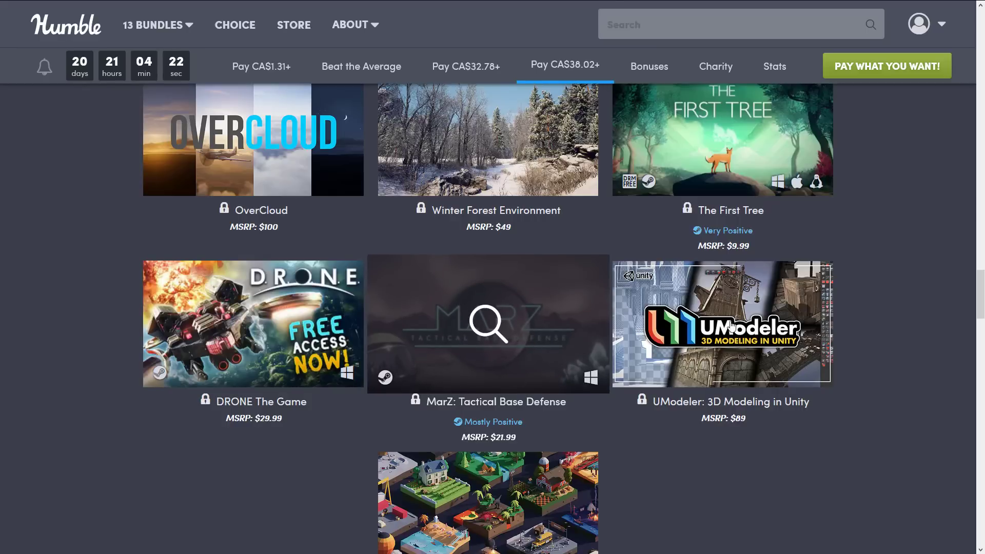
{"action": "scroll", "scroll_direction": "down", "scroll_amount": 3}
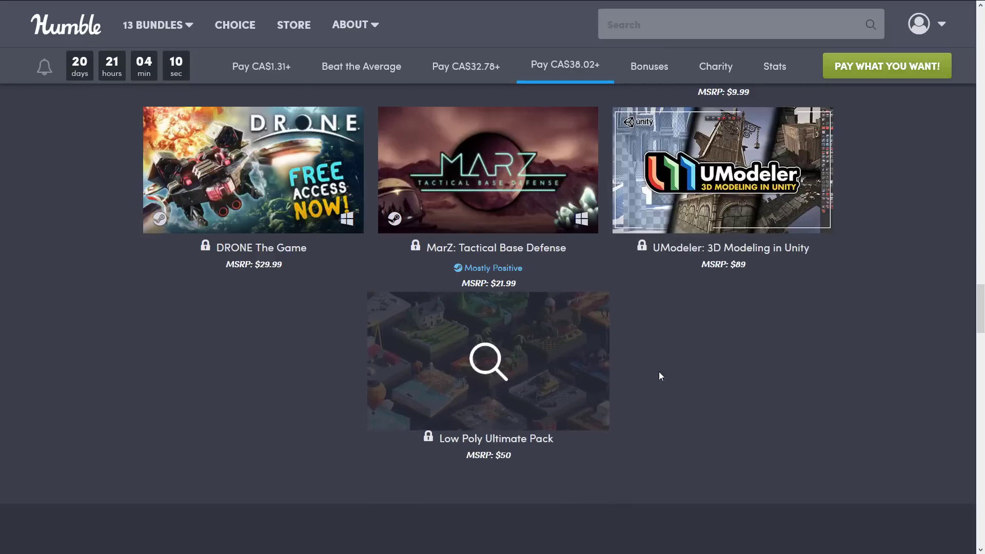
Step: View UModeler's detail panel, then return to the CA$1.31 tier
{"action": "left_click", "coordinate": [722, 170]}
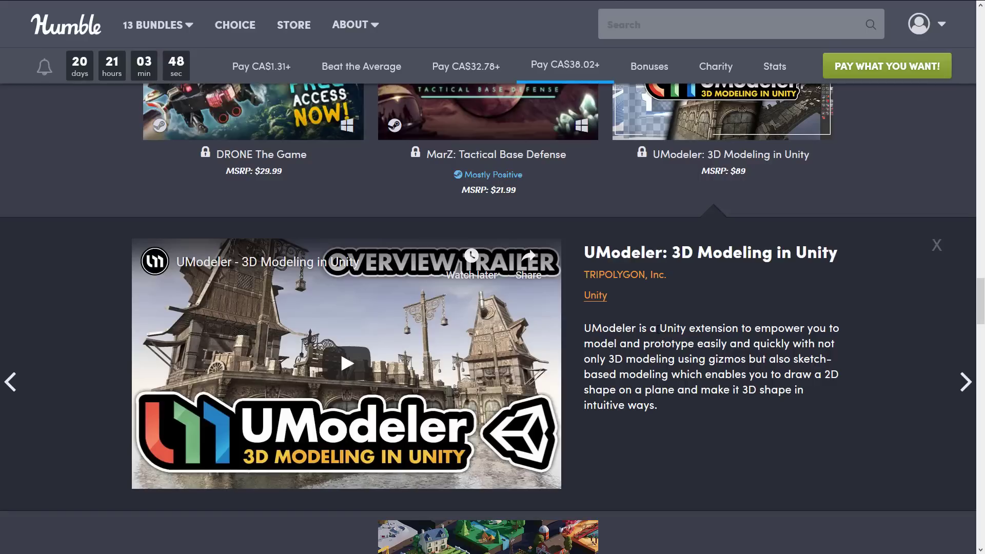
{"action": "left_click", "coordinate": [936, 245]}
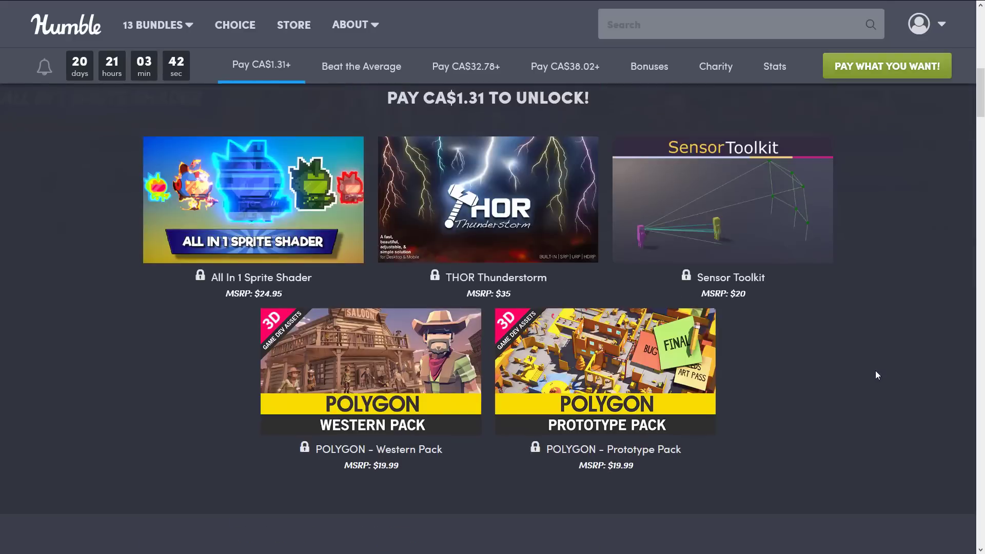
Step: Reach the purchased bundle's Steam key list with Skybolt Zack and One Deck Dungeon
{"action": "scroll", "scroll_direction": "down", "scroll_amount": 3}
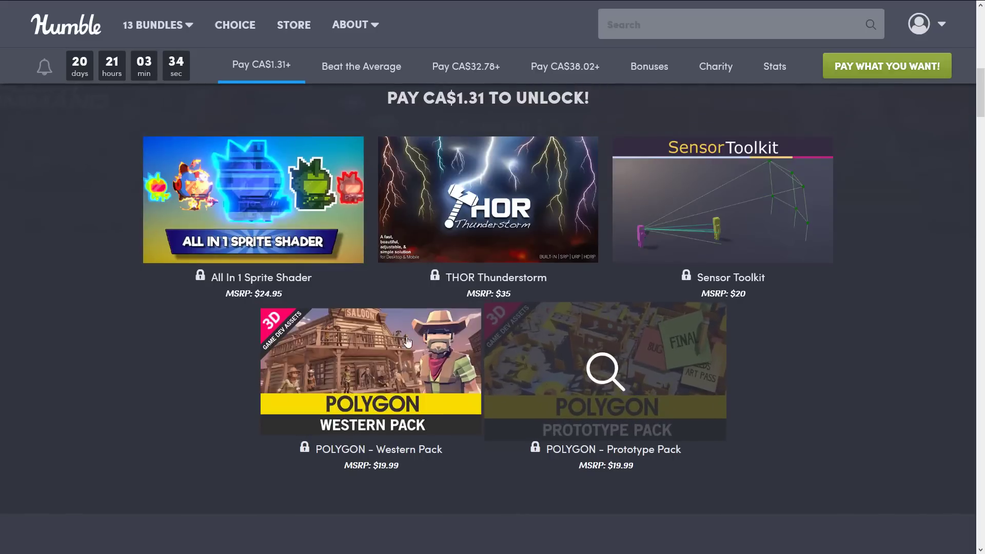
{"action": "mouse_move", "coordinate": [747, 340]}
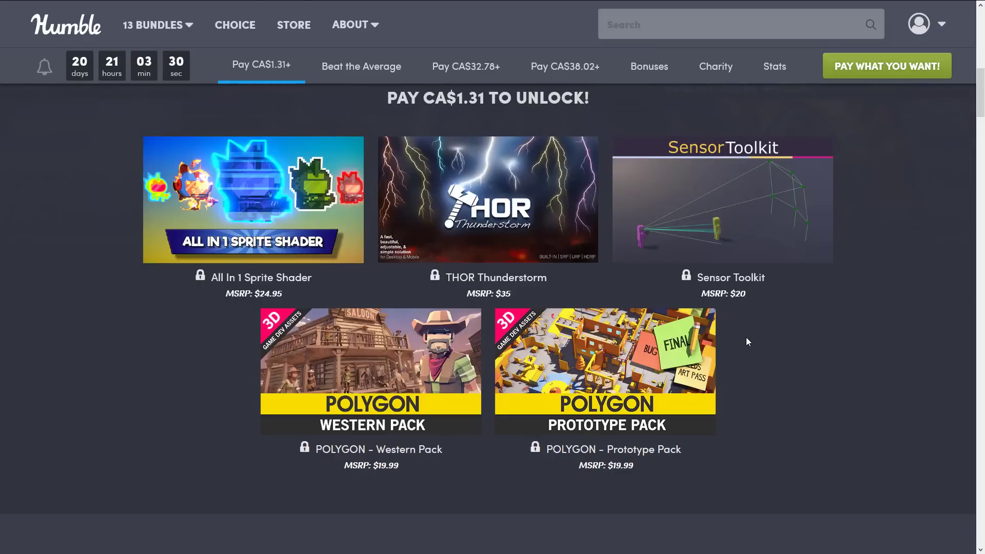
{"action": "scroll", "scroll_direction": "down", "scroll_amount": 3}
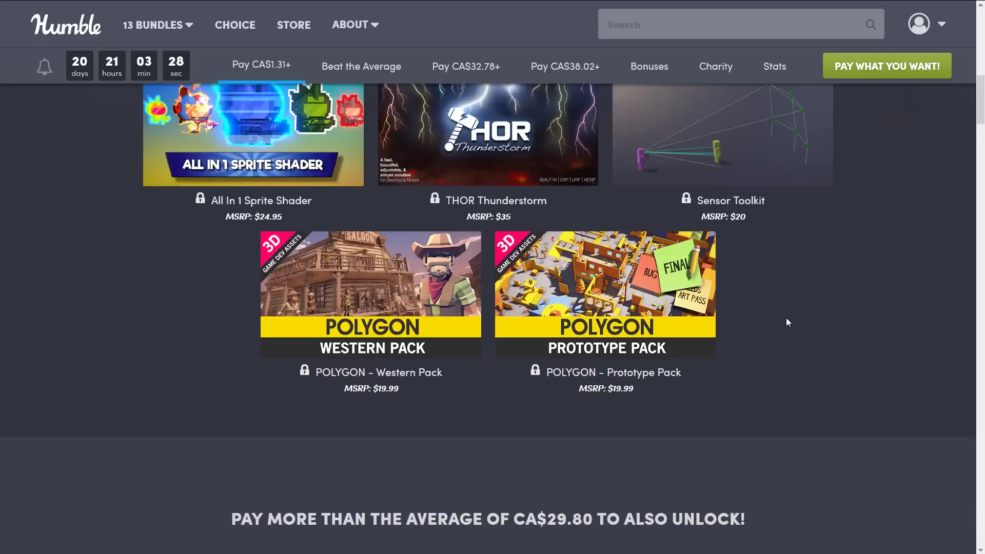
{"action": "left_click", "coordinate": [564, 66]}
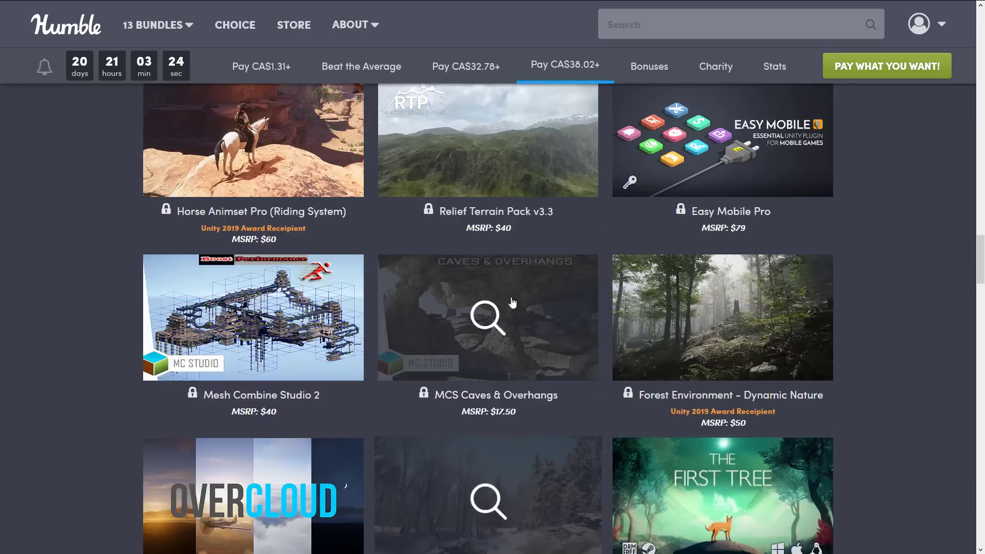
{"action": "scroll", "scroll_direction": "up", "scroll_amount": 3}
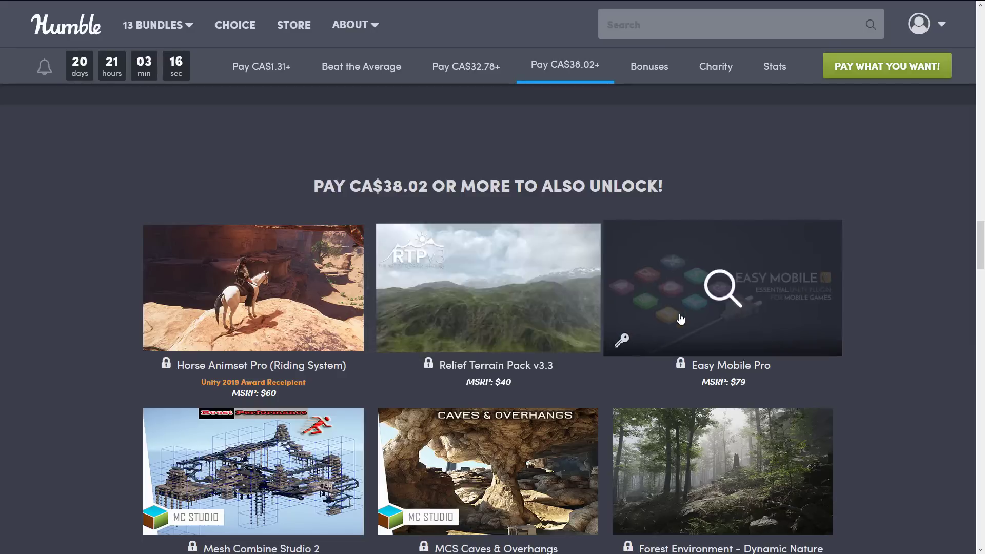
{"action": "scroll", "scroll_direction": "down", "scroll_amount": 3}
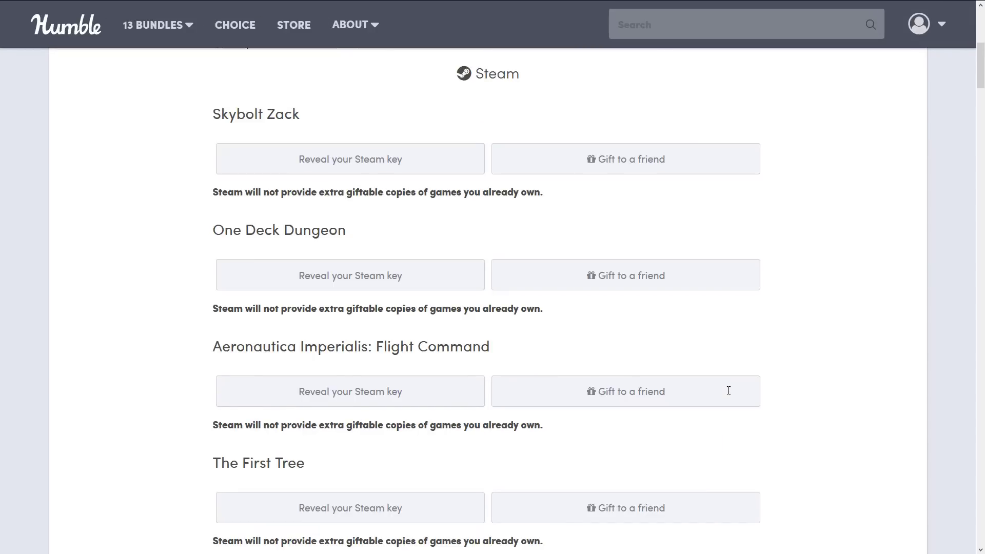
Step: Scroll through the Steam and Unity asset keys down to MCS Caves & Overhangs
{"action": "scroll", "scroll_direction": "down", "scroll_amount": 3}
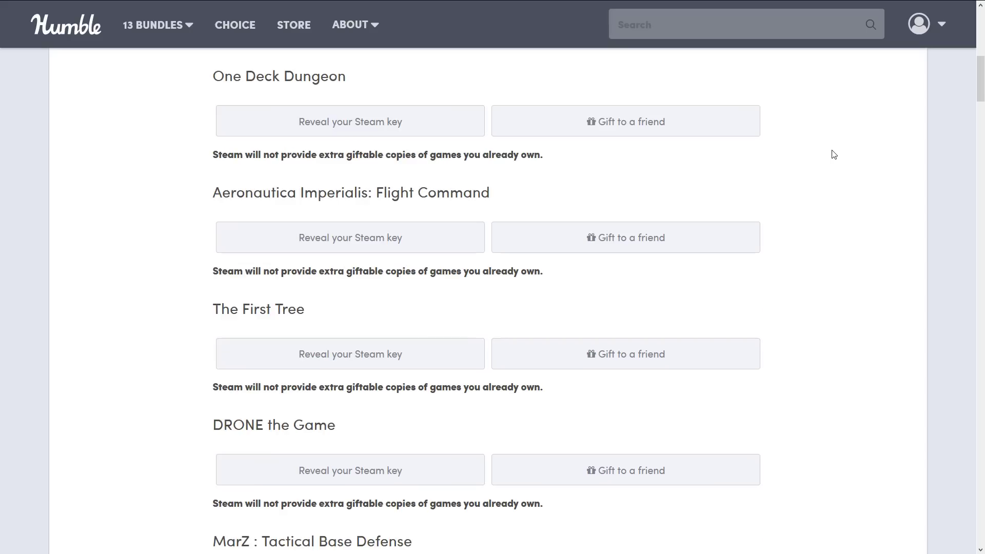
{"action": "scroll", "scroll_direction": "down", "scroll_amount": 3}
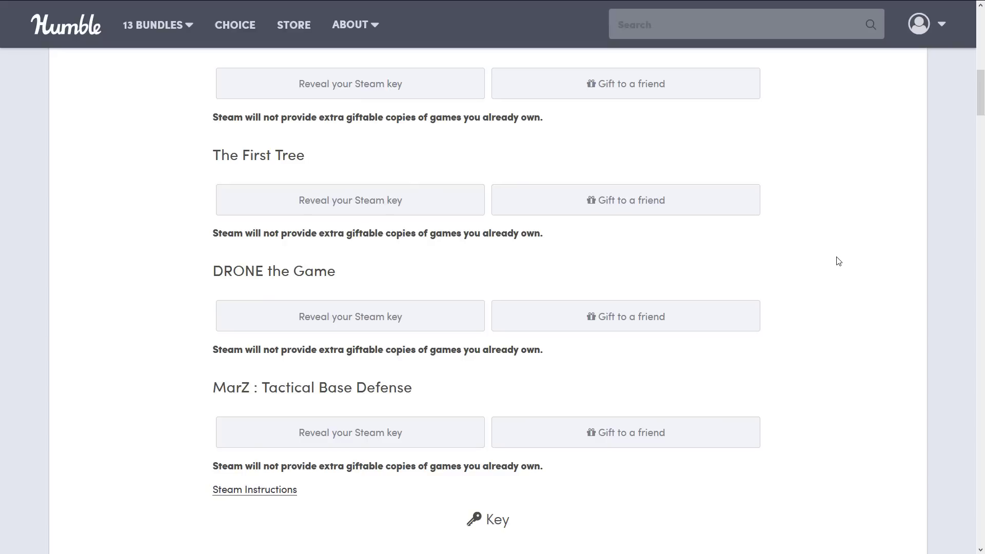
{"action": "mouse_move", "coordinate": [837, 245]}
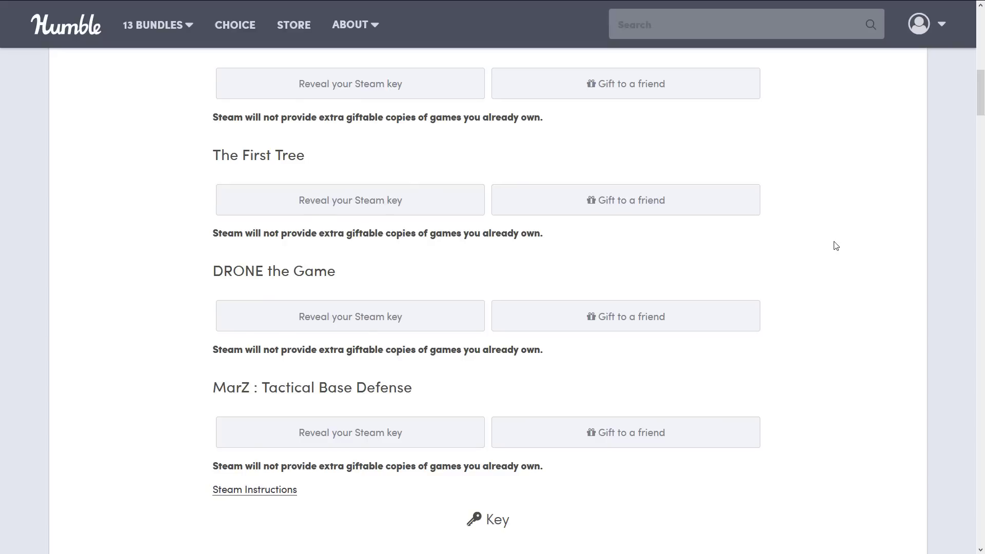
{"action": "scroll", "scroll_direction": "down", "scroll_amount": 3}
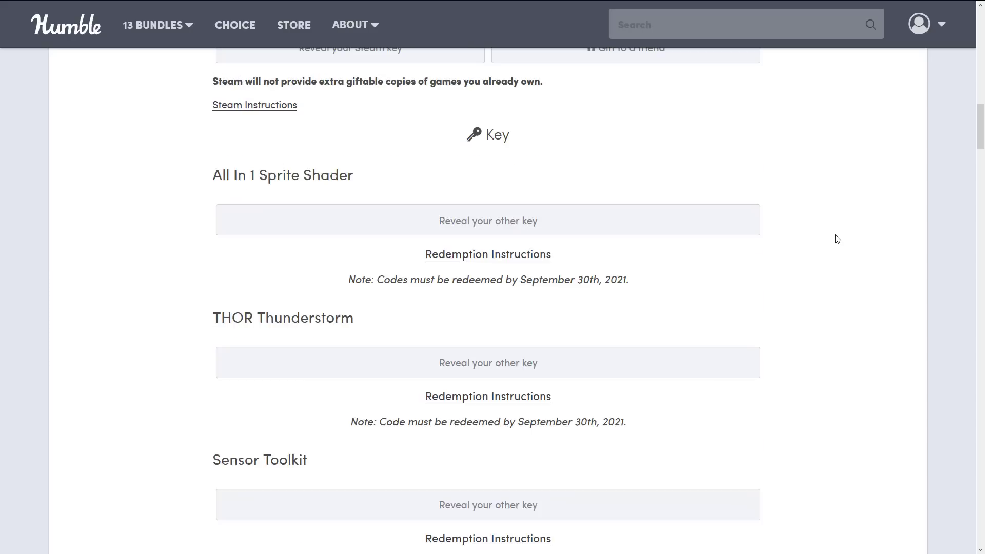
{"action": "scroll", "scroll_direction": "down", "scroll_amount": 3}
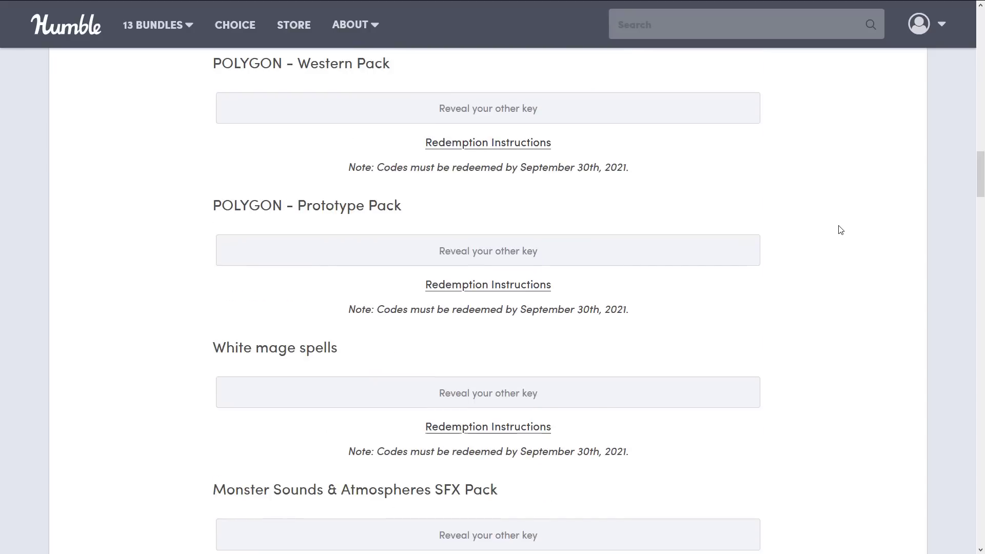
{"action": "scroll", "scroll_direction": "down", "scroll_amount": 3}
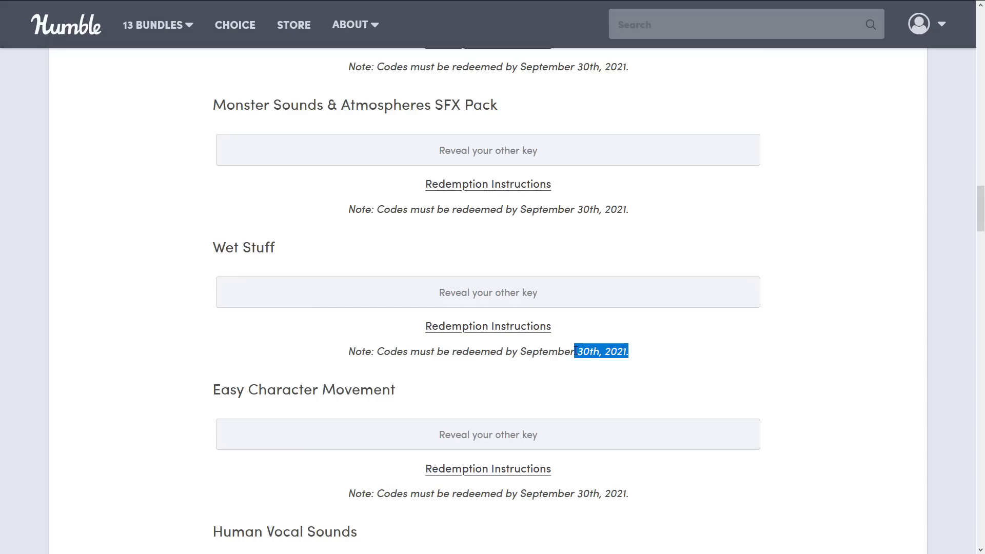
{"action": "mouse_move", "coordinate": [787, 340]}
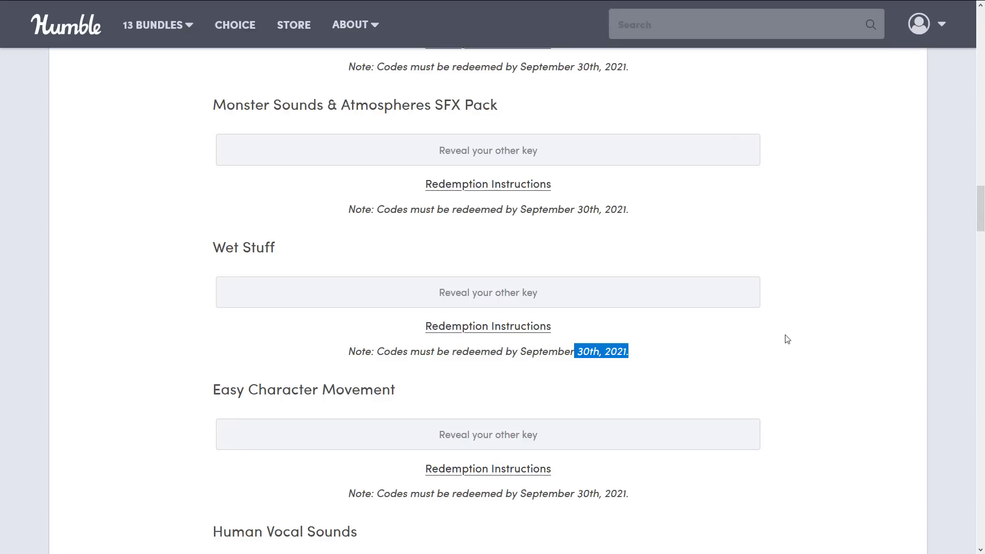
{"action": "scroll", "scroll_direction": "down", "scroll_amount": 3}
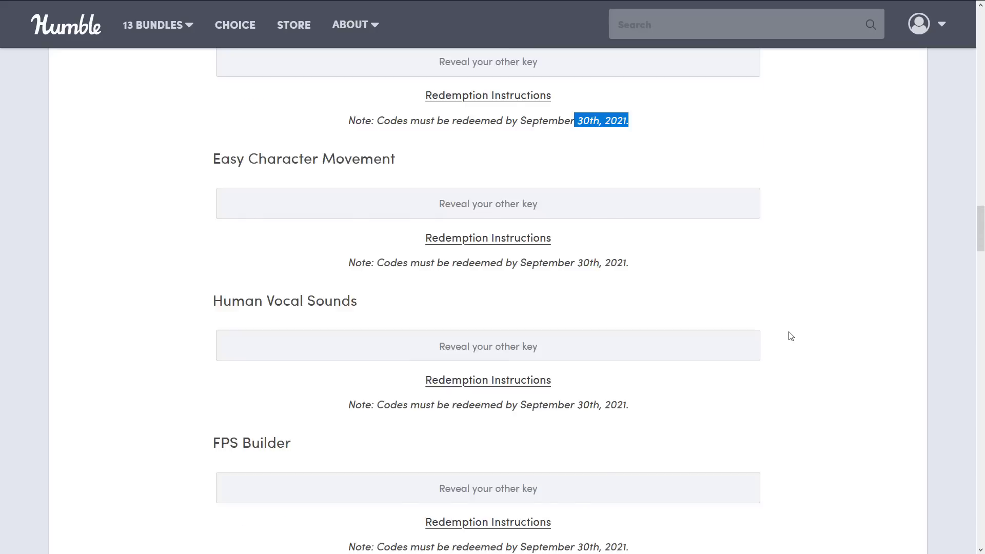
{"action": "scroll", "scroll_direction": "down", "scroll_amount": 3}
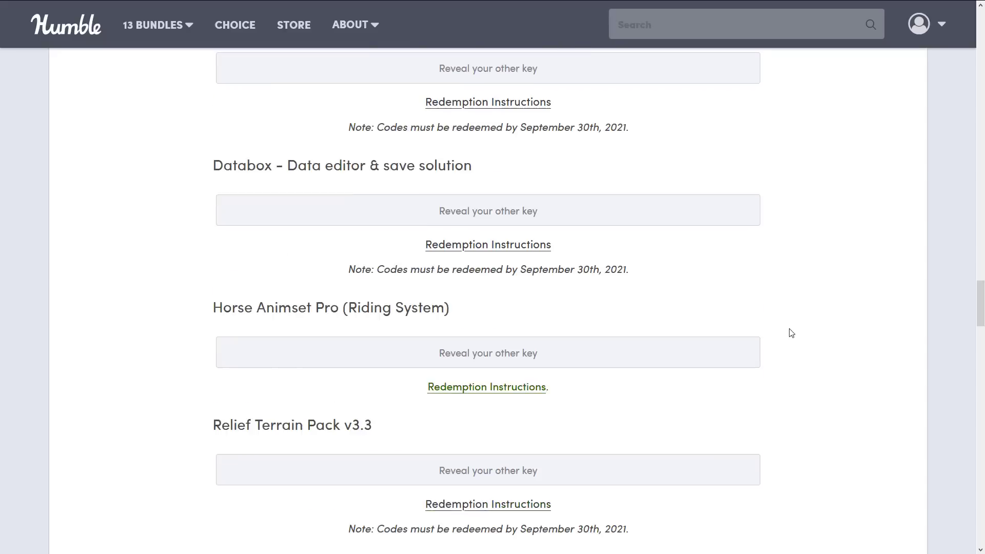
{"action": "scroll", "scroll_direction": "down", "scroll_amount": 3}
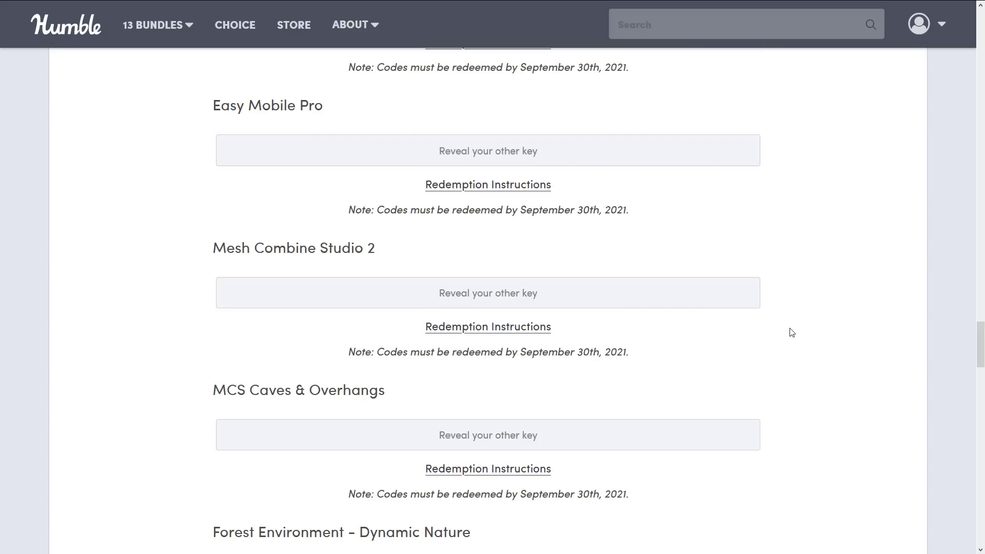
{"action": "scroll", "scroll_direction": "down", "scroll_amount": 3}
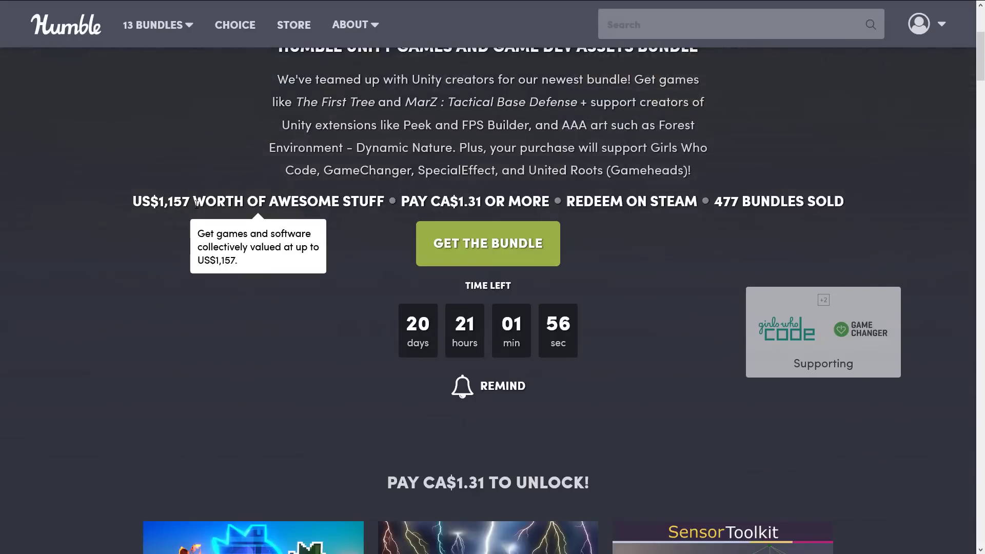
{"action": "scroll", "scroll_direction": "down", "scroll_amount": 3}
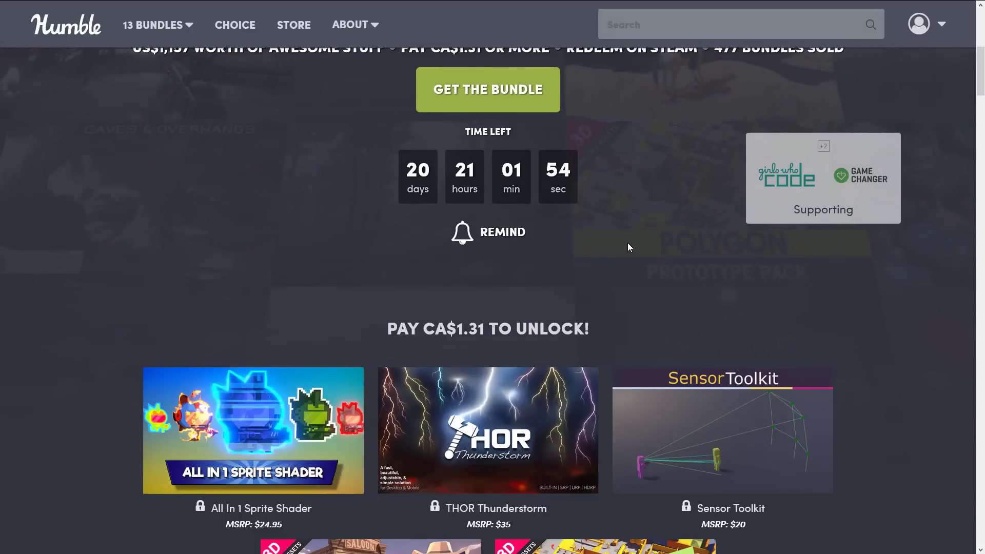
{"action": "scroll", "scroll_direction": "down", "scroll_amount": 3}
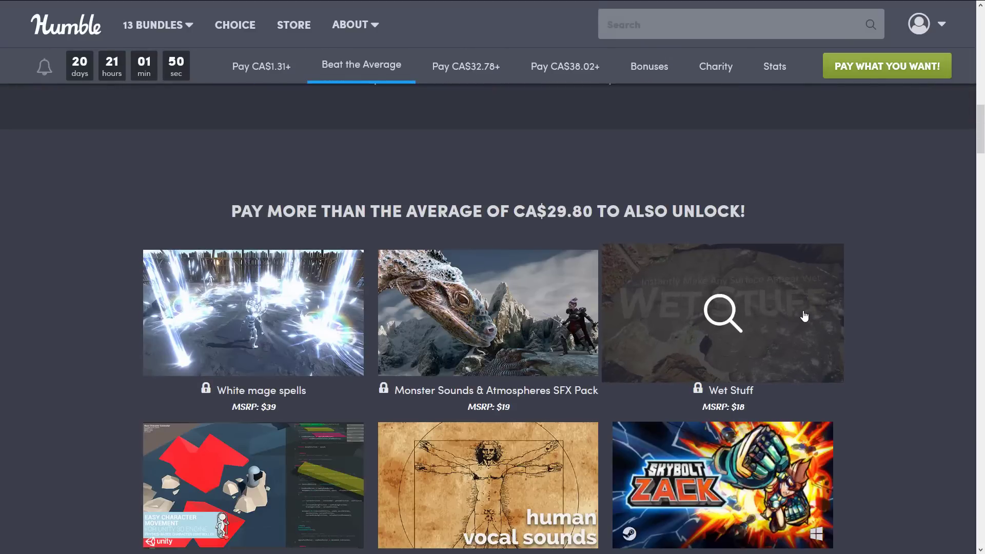
{"action": "left_click", "coordinate": [466, 65]}
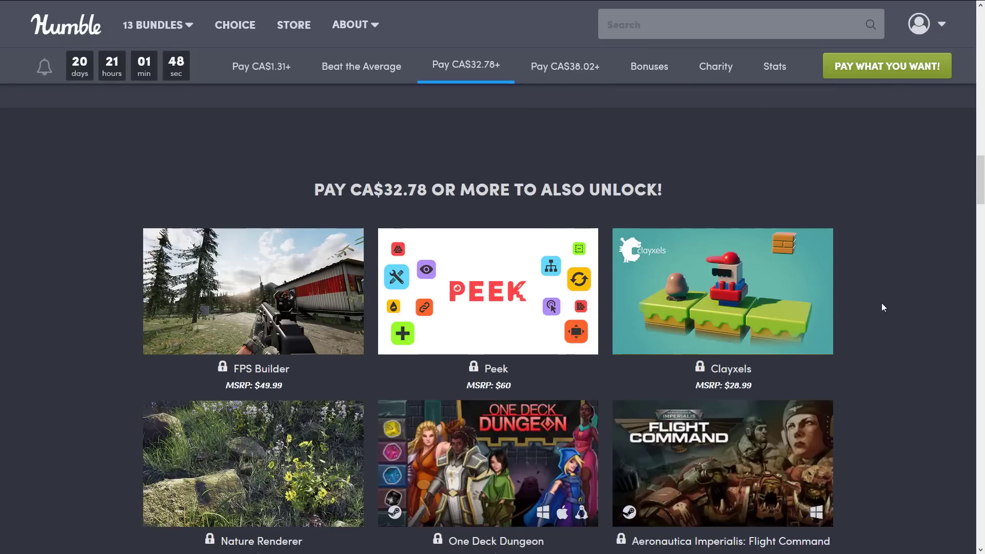
{"action": "scroll", "scroll_direction": "down", "scroll_amount": 3}
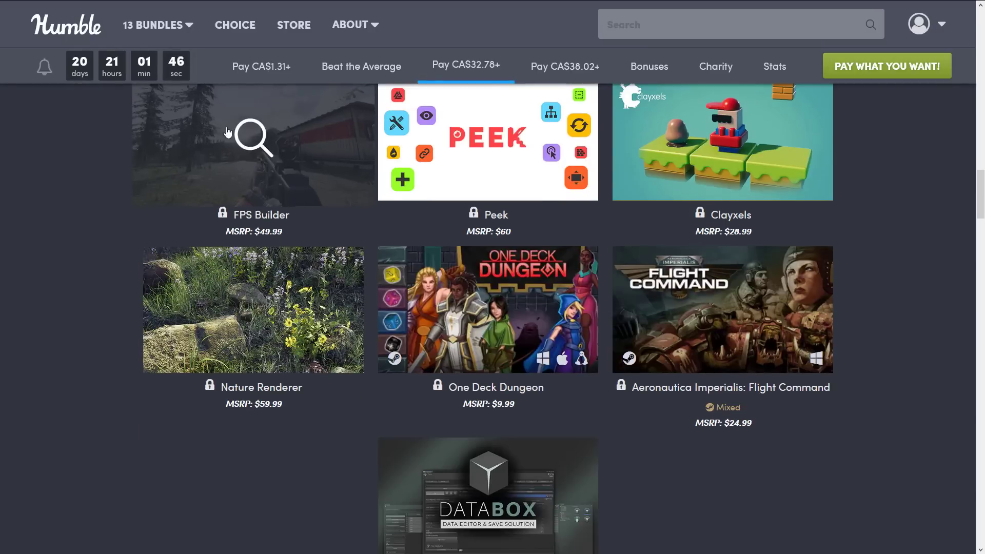
{"action": "mouse_move", "coordinate": [251, 153]}
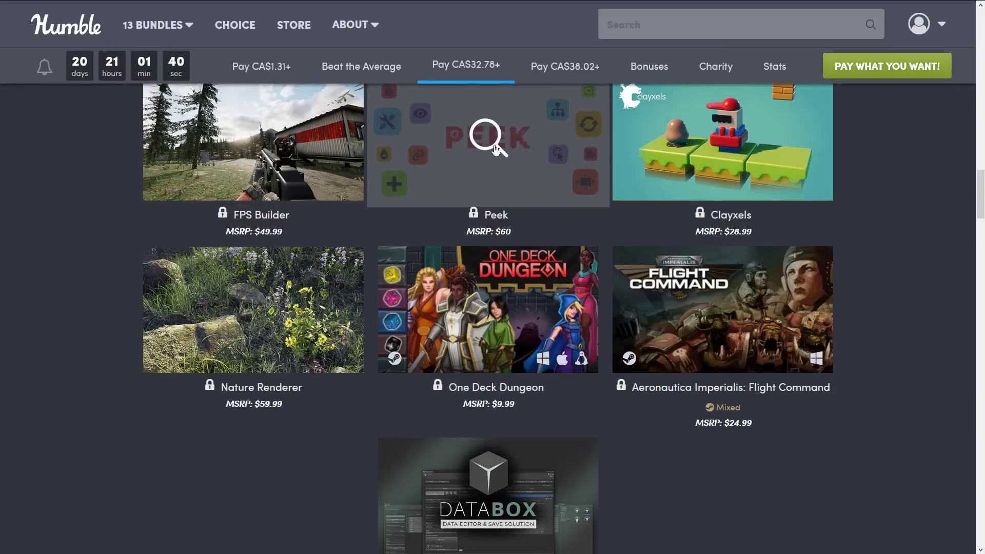
{"action": "left_click", "coordinate": [563, 66]}
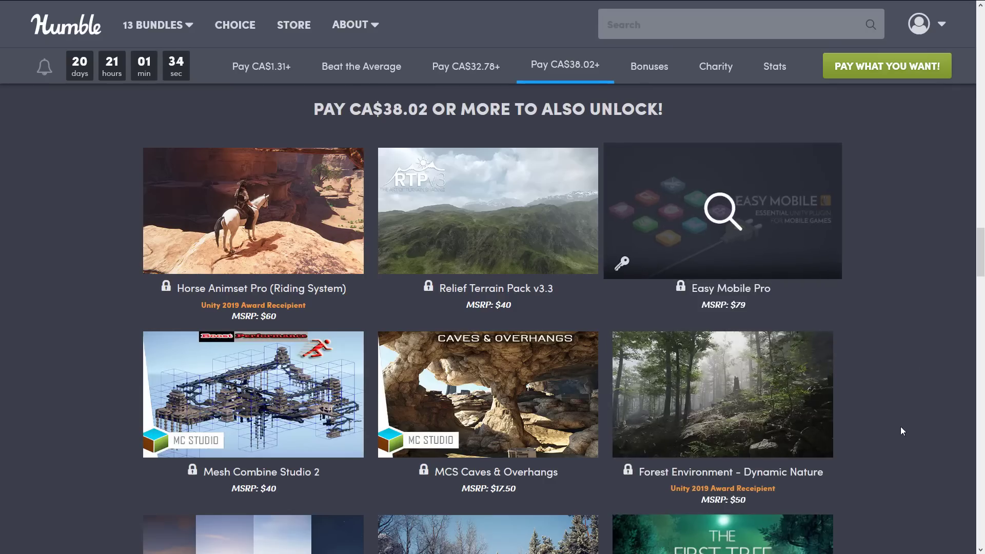
{"action": "scroll", "scroll_direction": "down", "scroll_amount": 3}
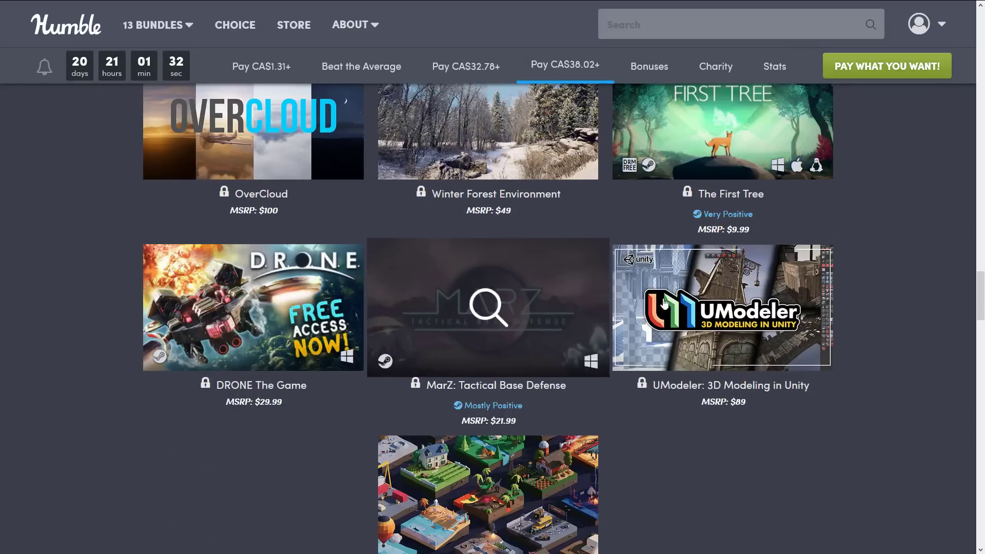
{"action": "scroll", "scroll_direction": "down", "scroll_amount": 3}
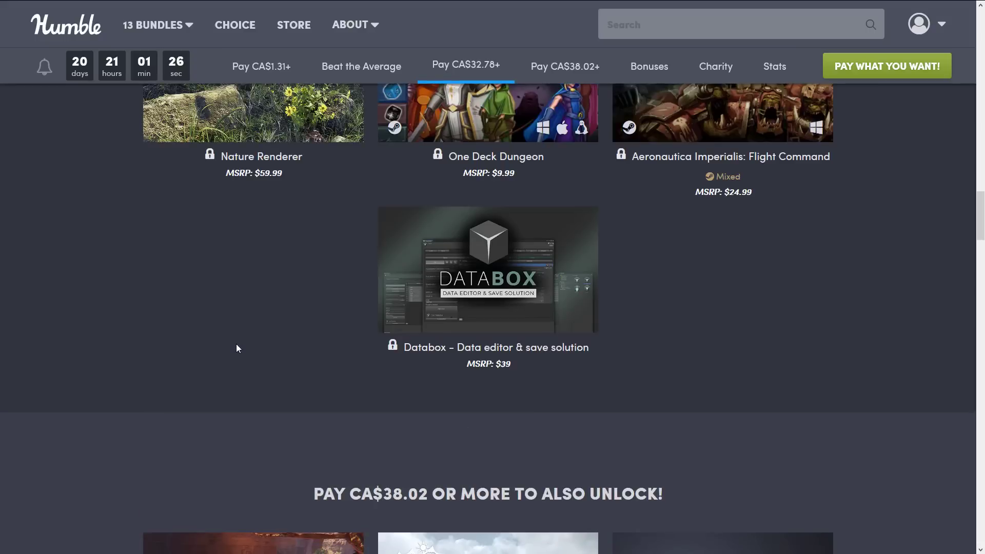
{"action": "left_click", "coordinate": [361, 65]}
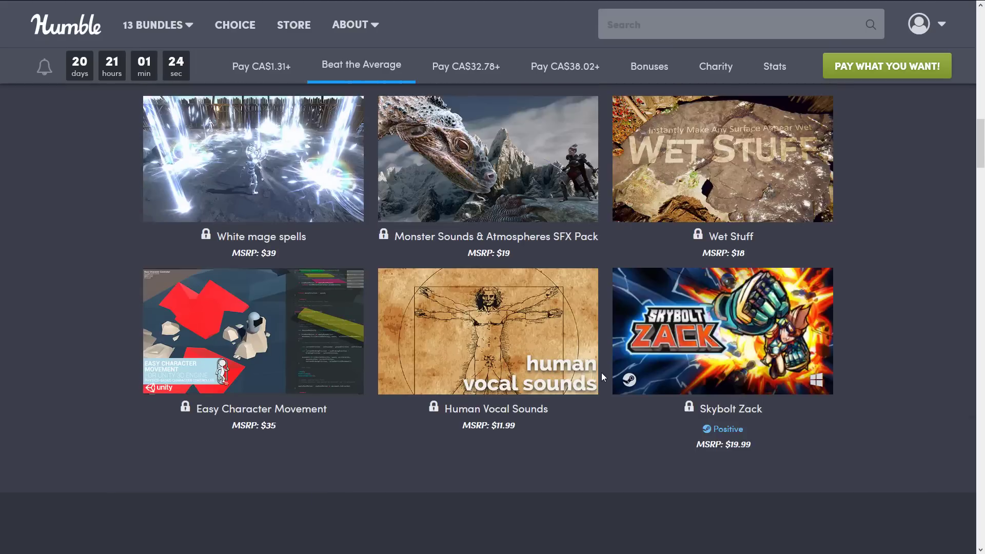
{"action": "left_click", "coordinate": [260, 66]}
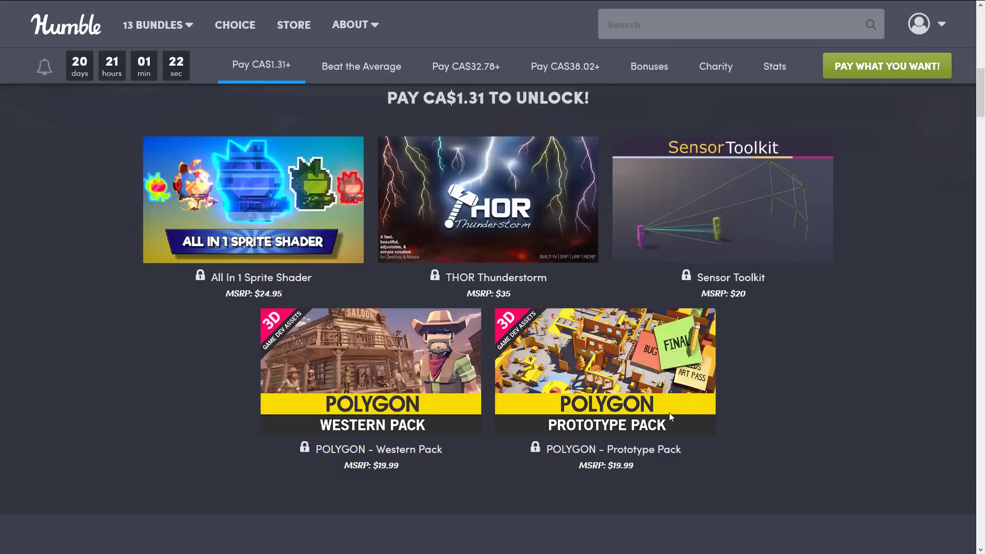